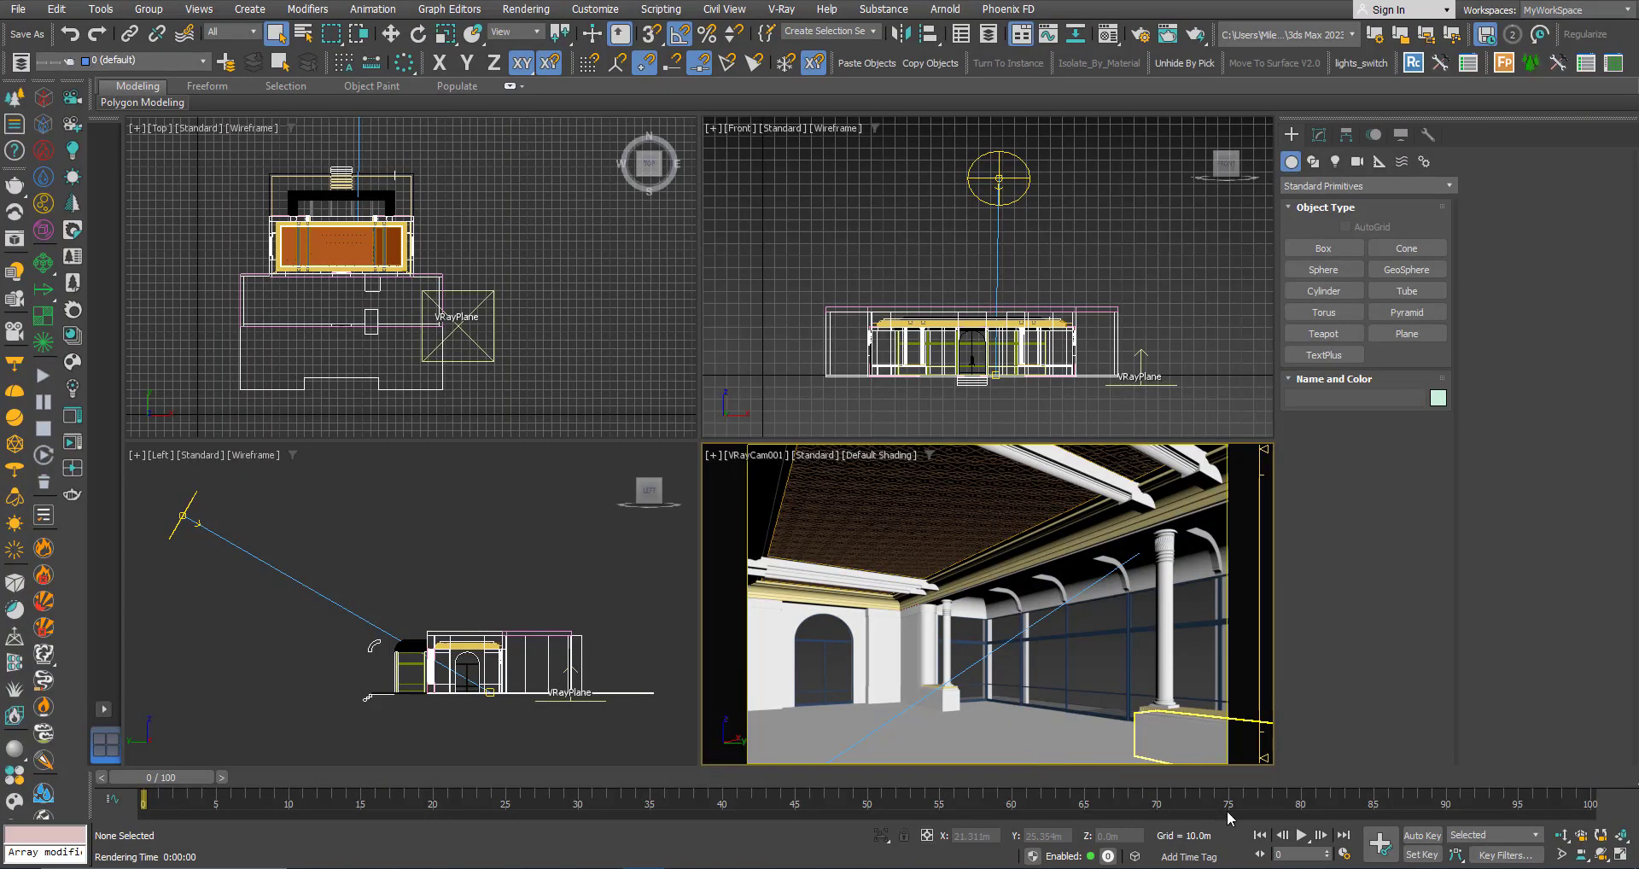
mouse_move(1228, 824)
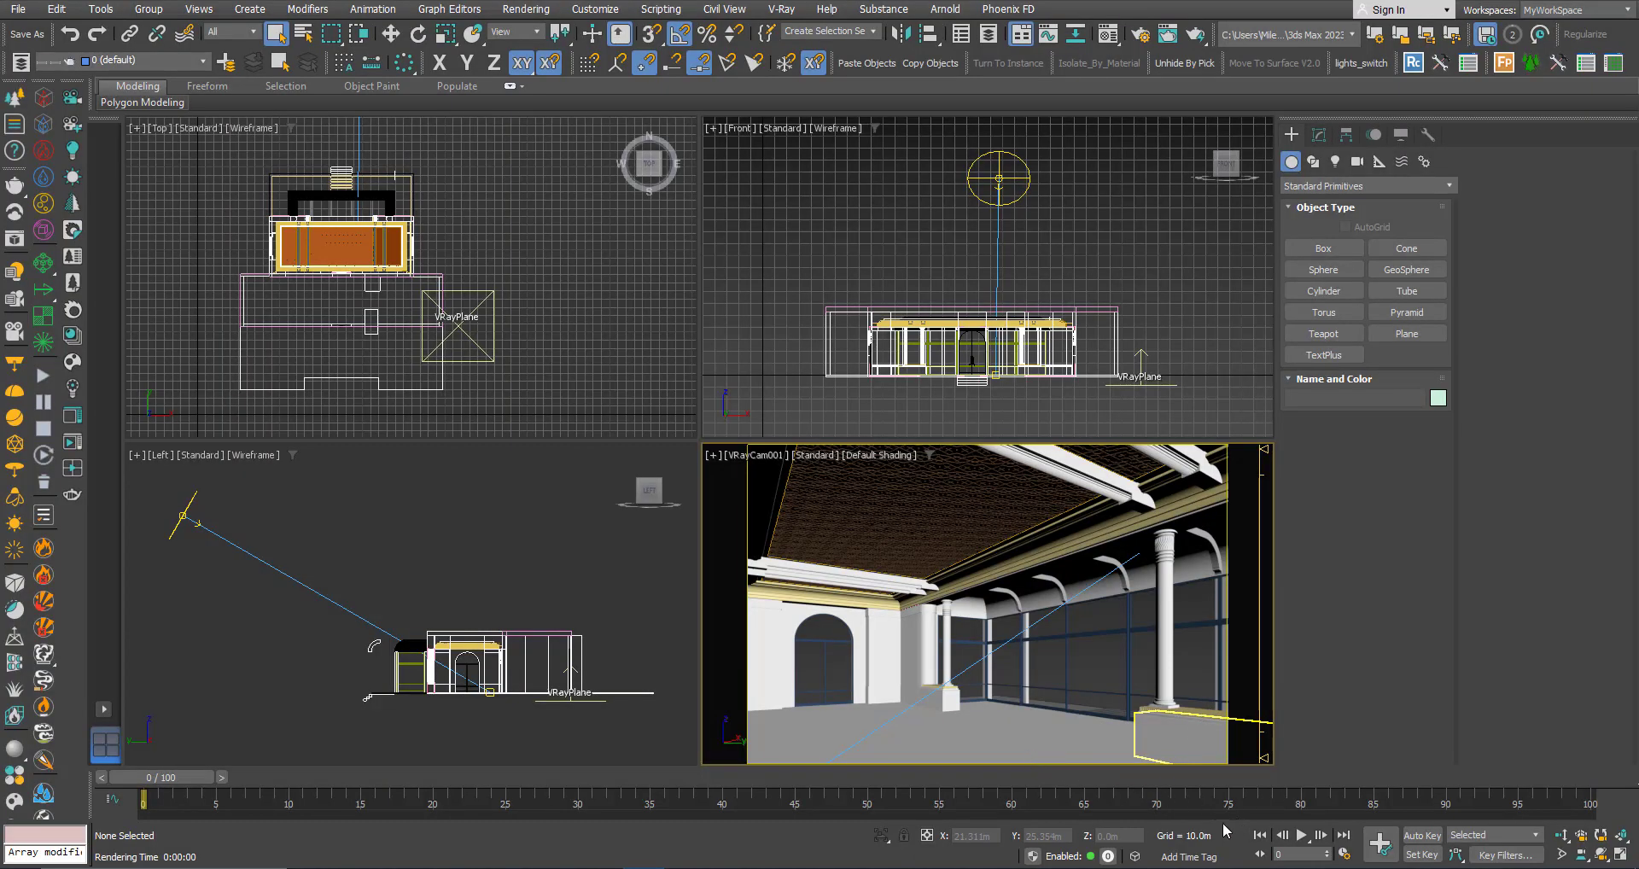
mouse_move(925, 680)
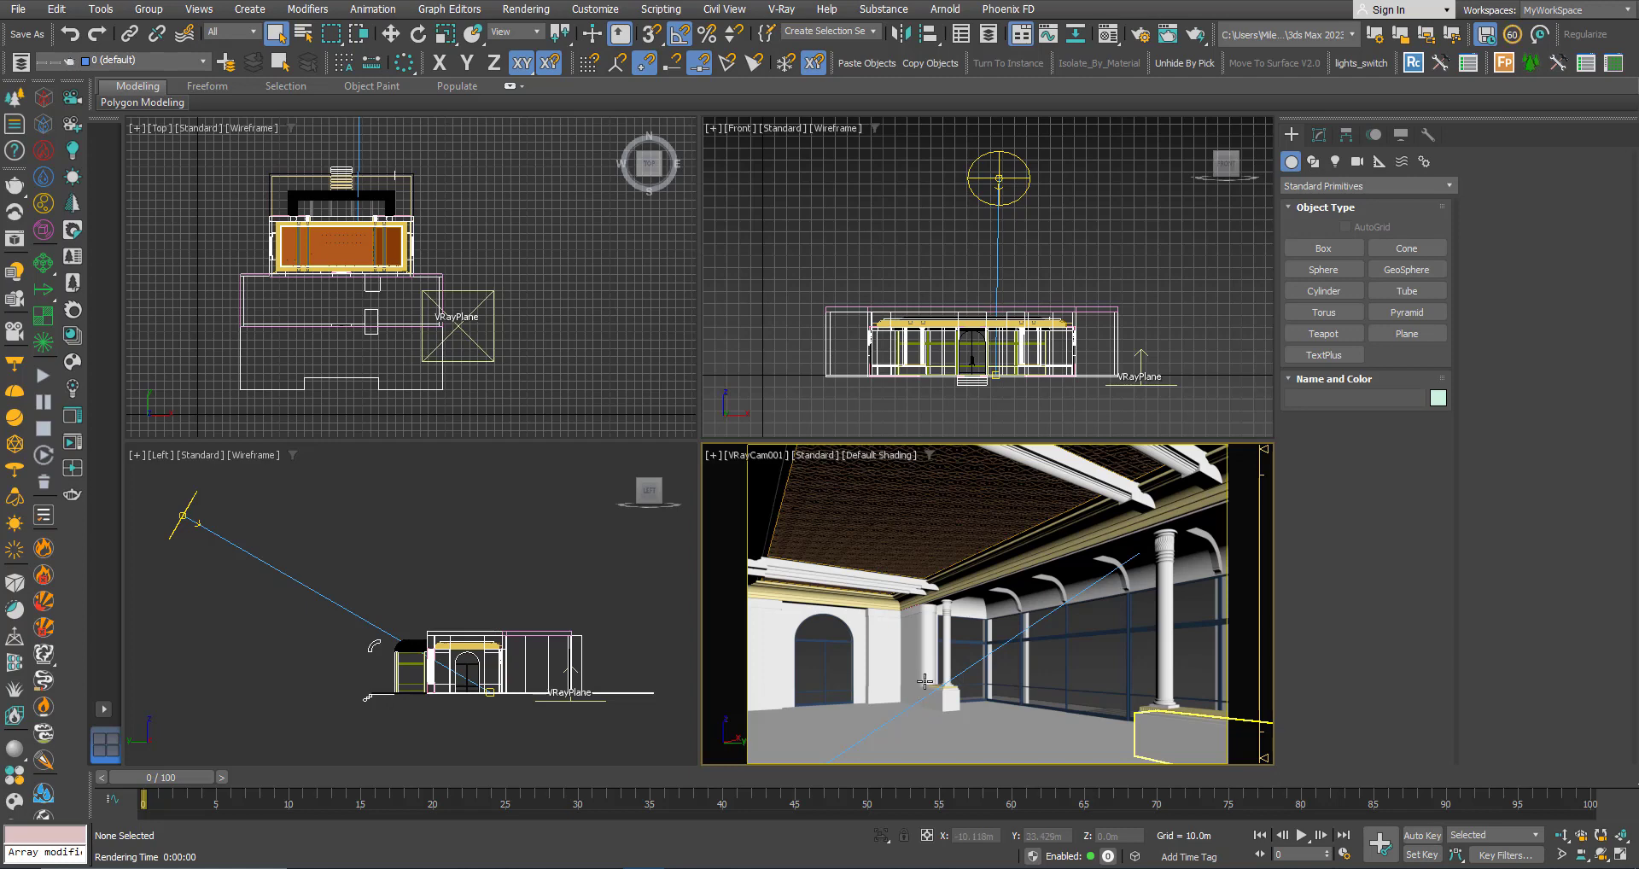
mouse_move(924, 673)
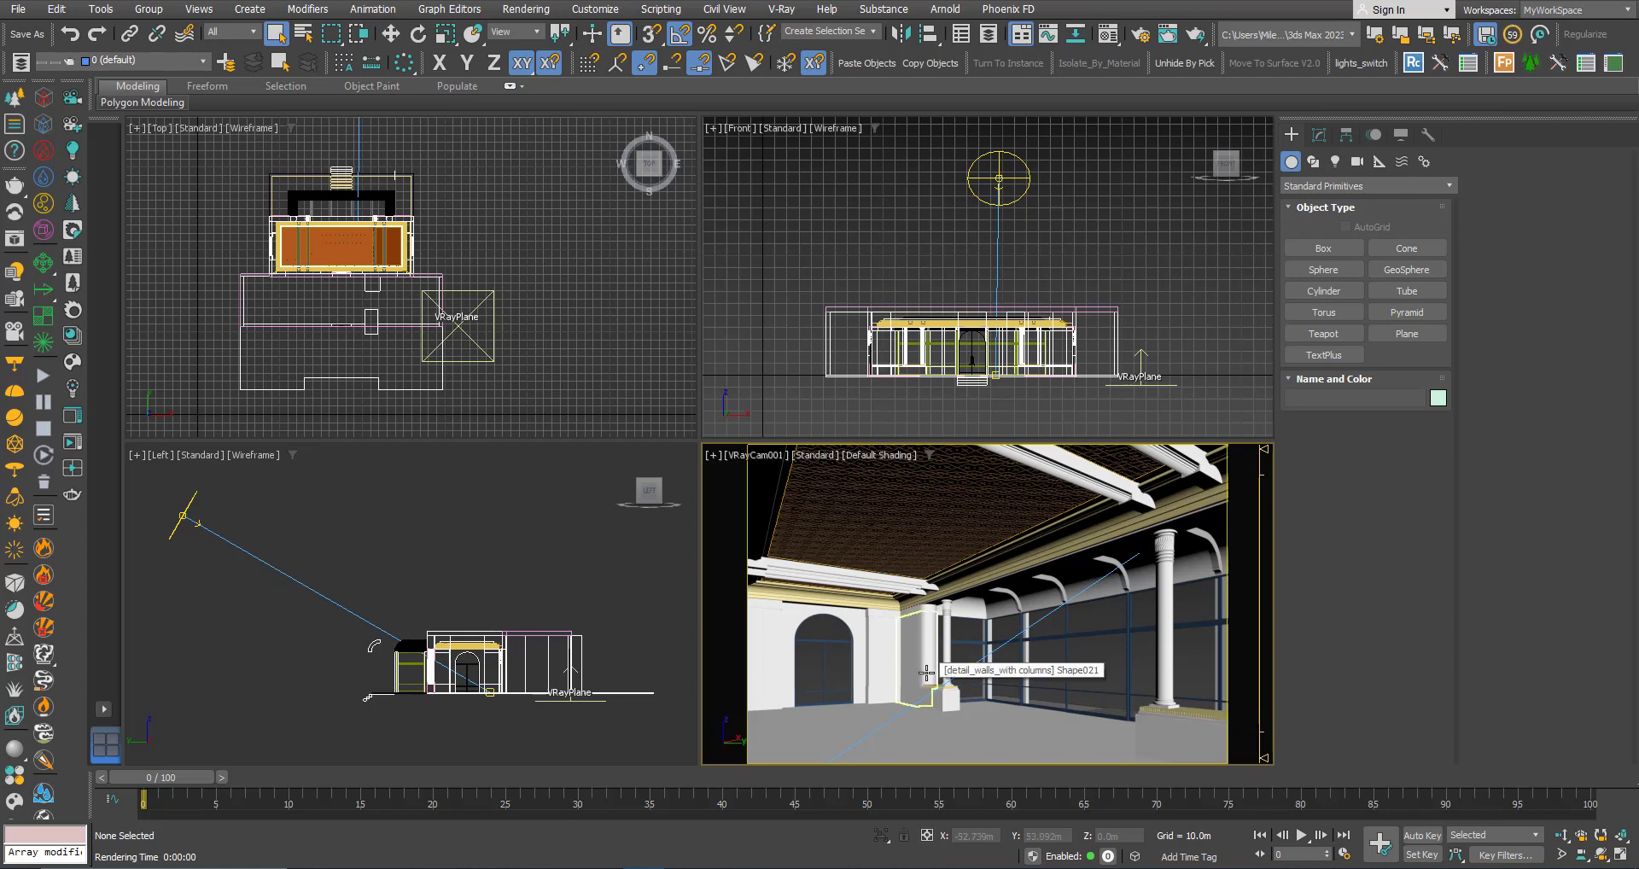
mouse_move(926, 673)
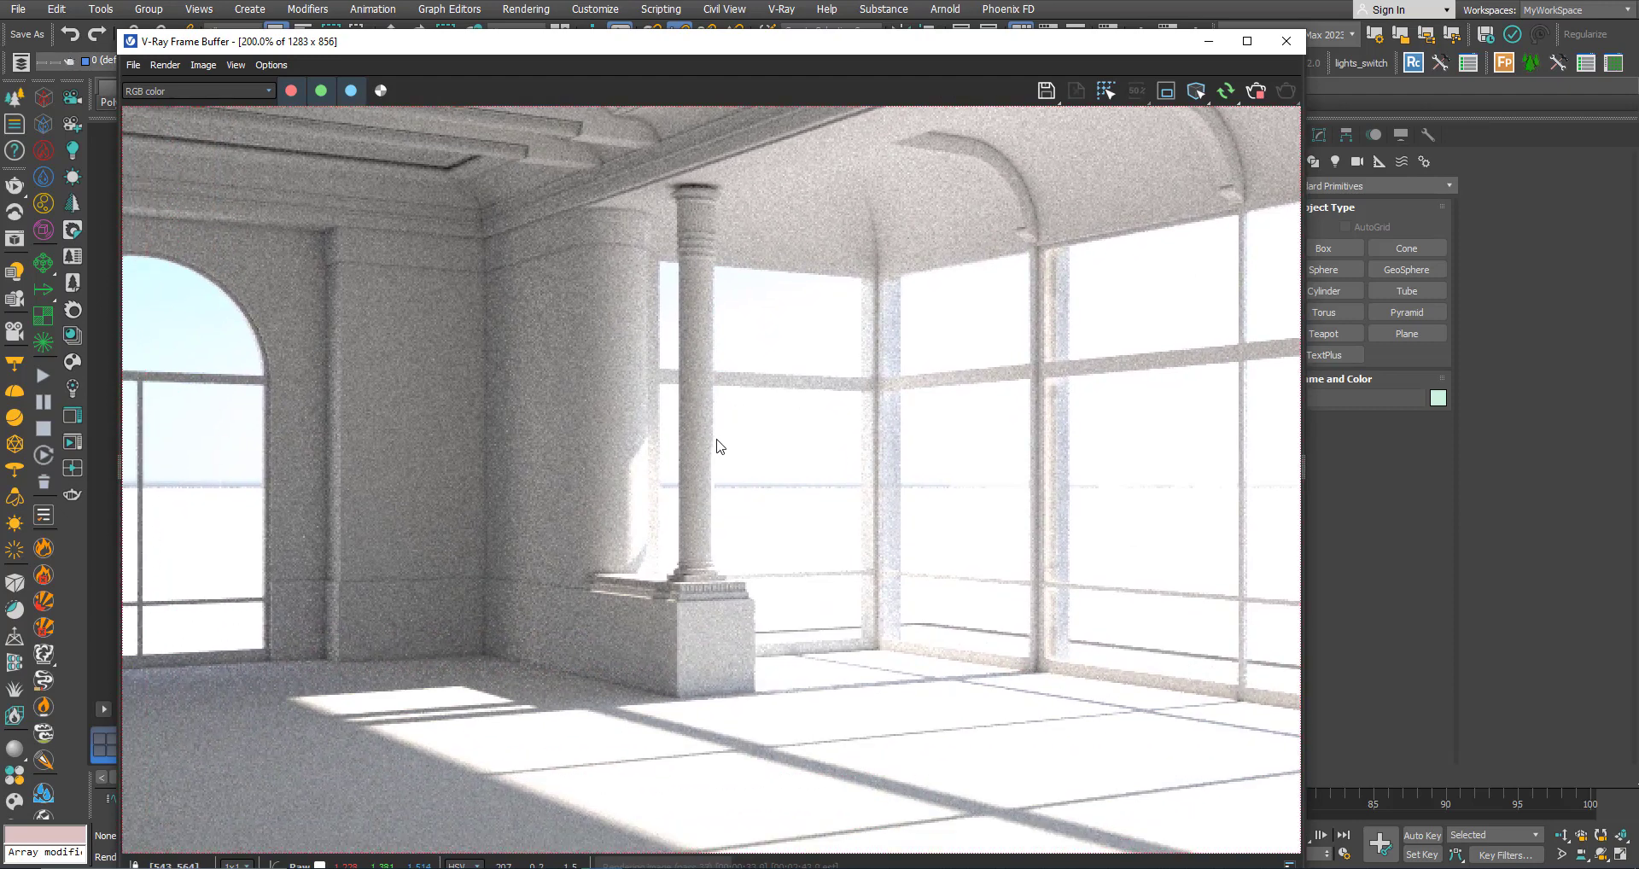
- Zoom into the interactive hall render and back out to the full room
scroll(up, 3)
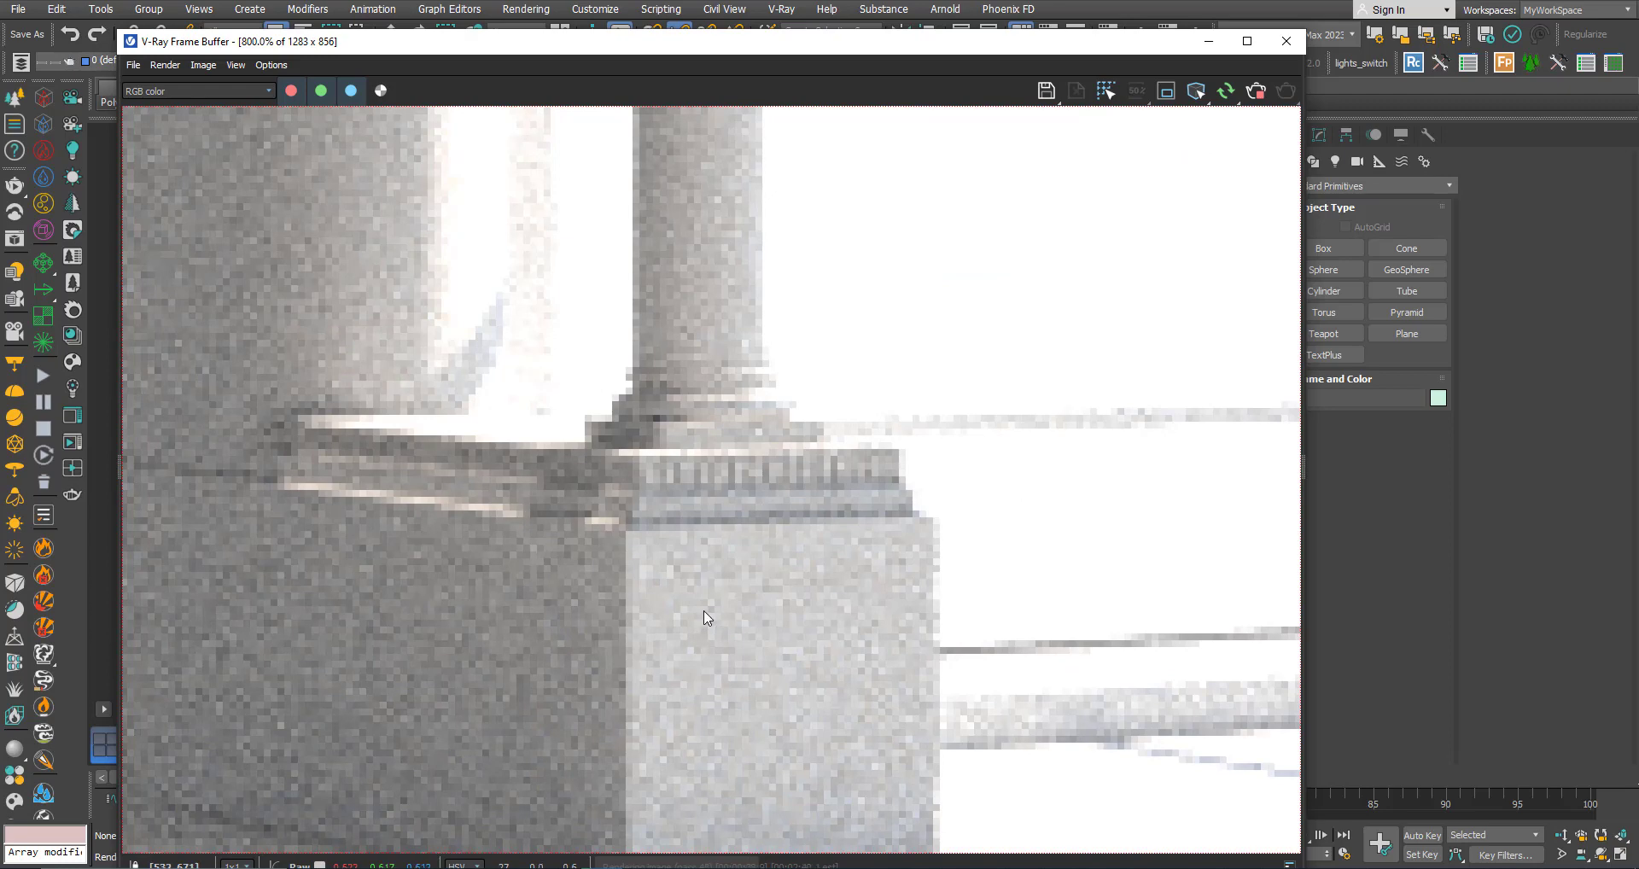
scroll(down, 3)
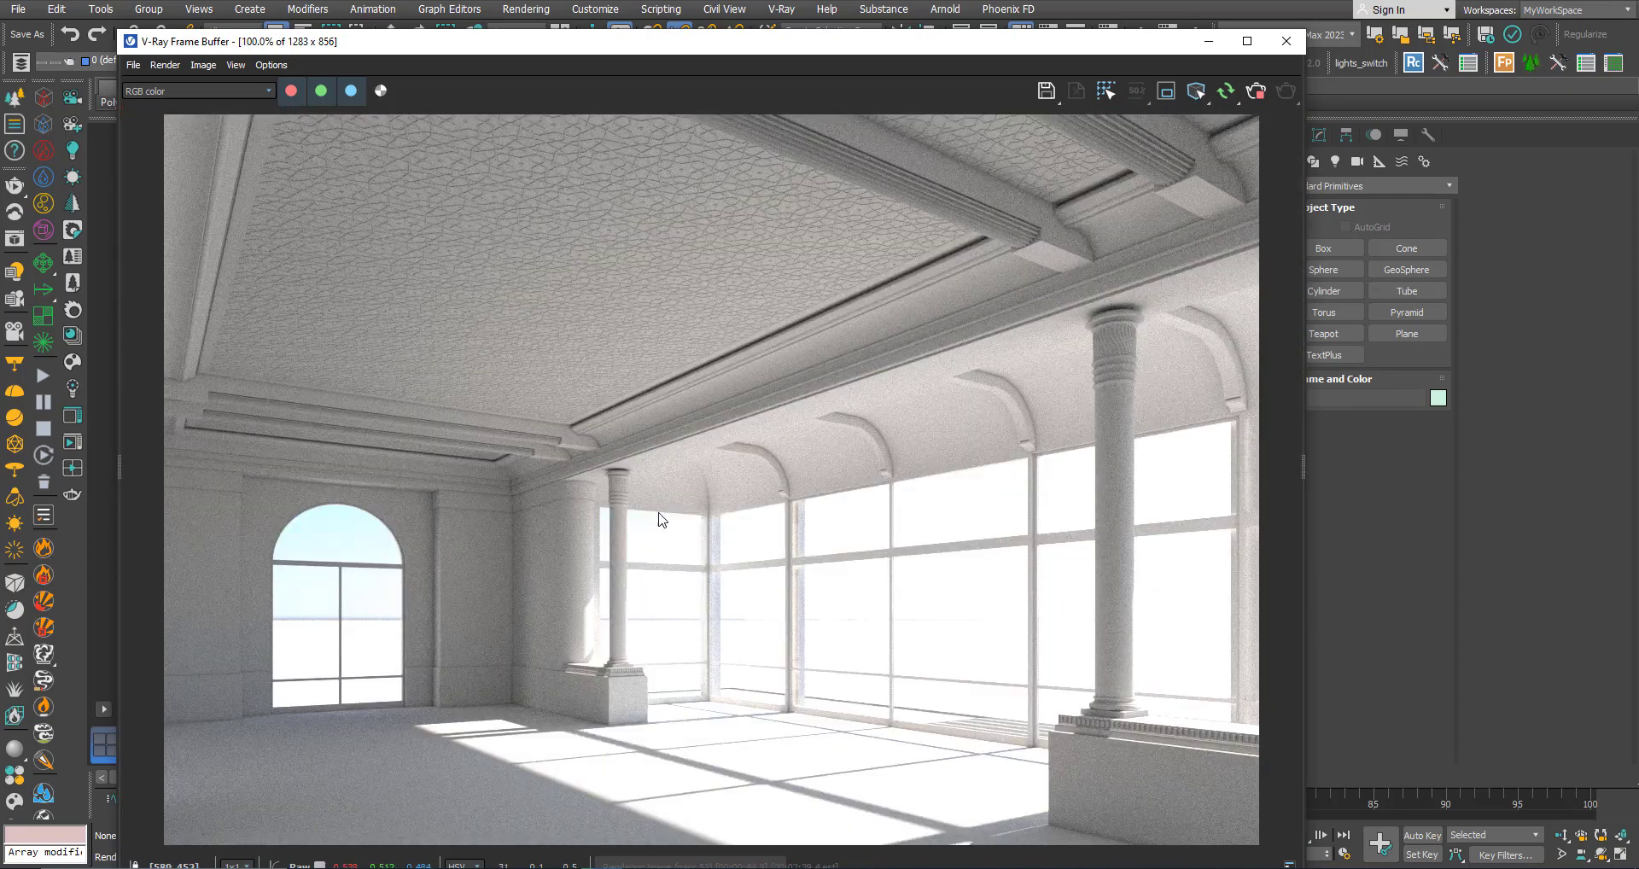
mouse_move(659, 557)
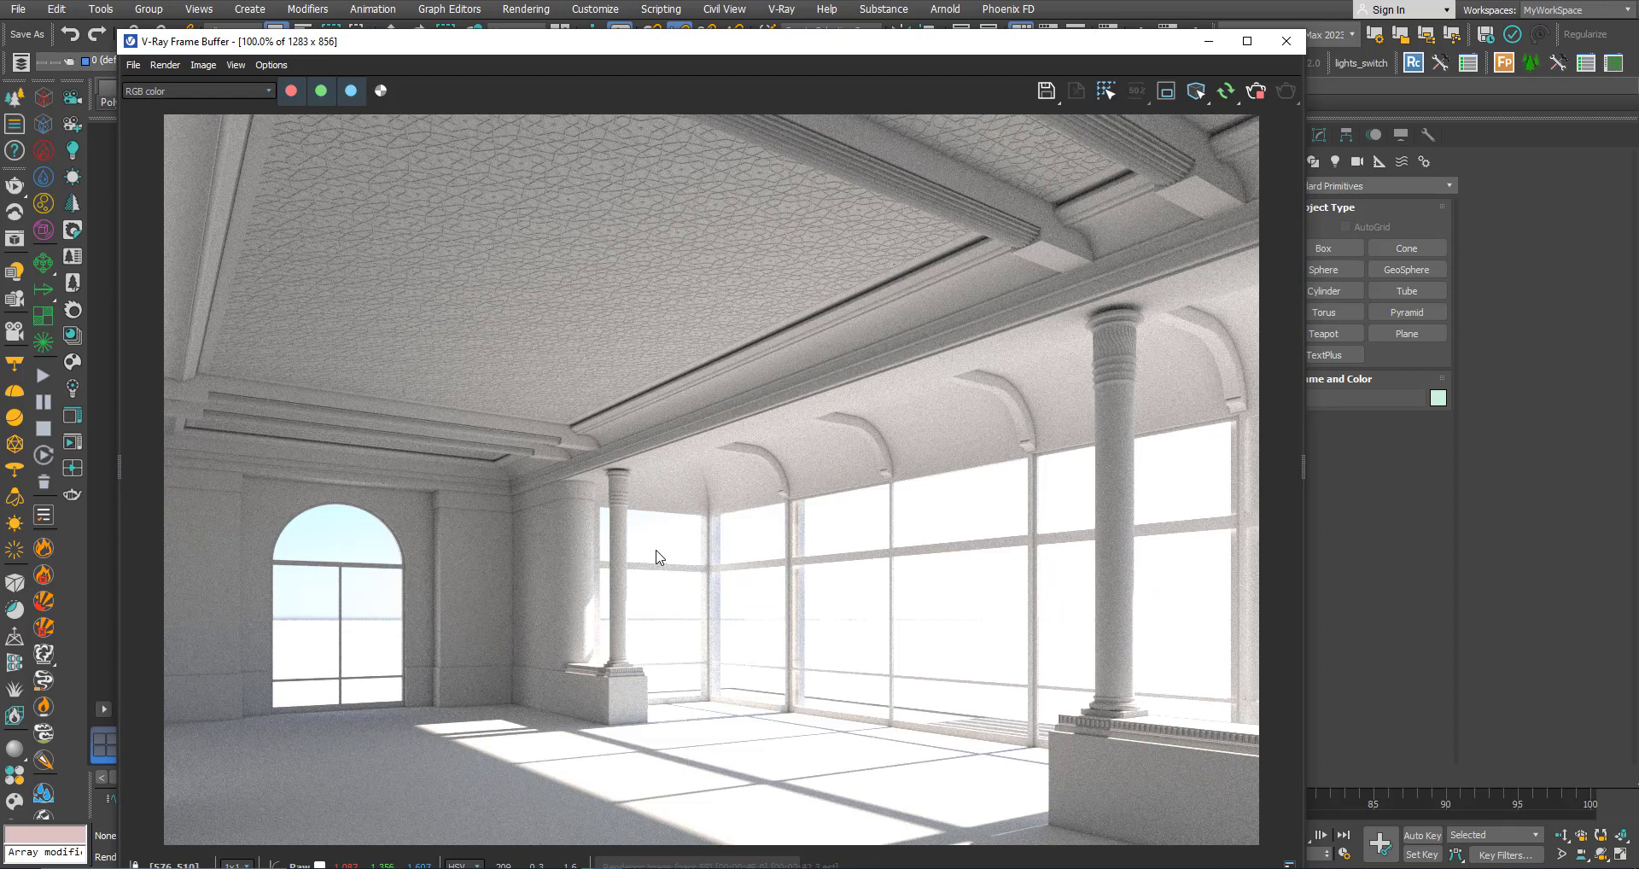
mouse_move(978, 177)
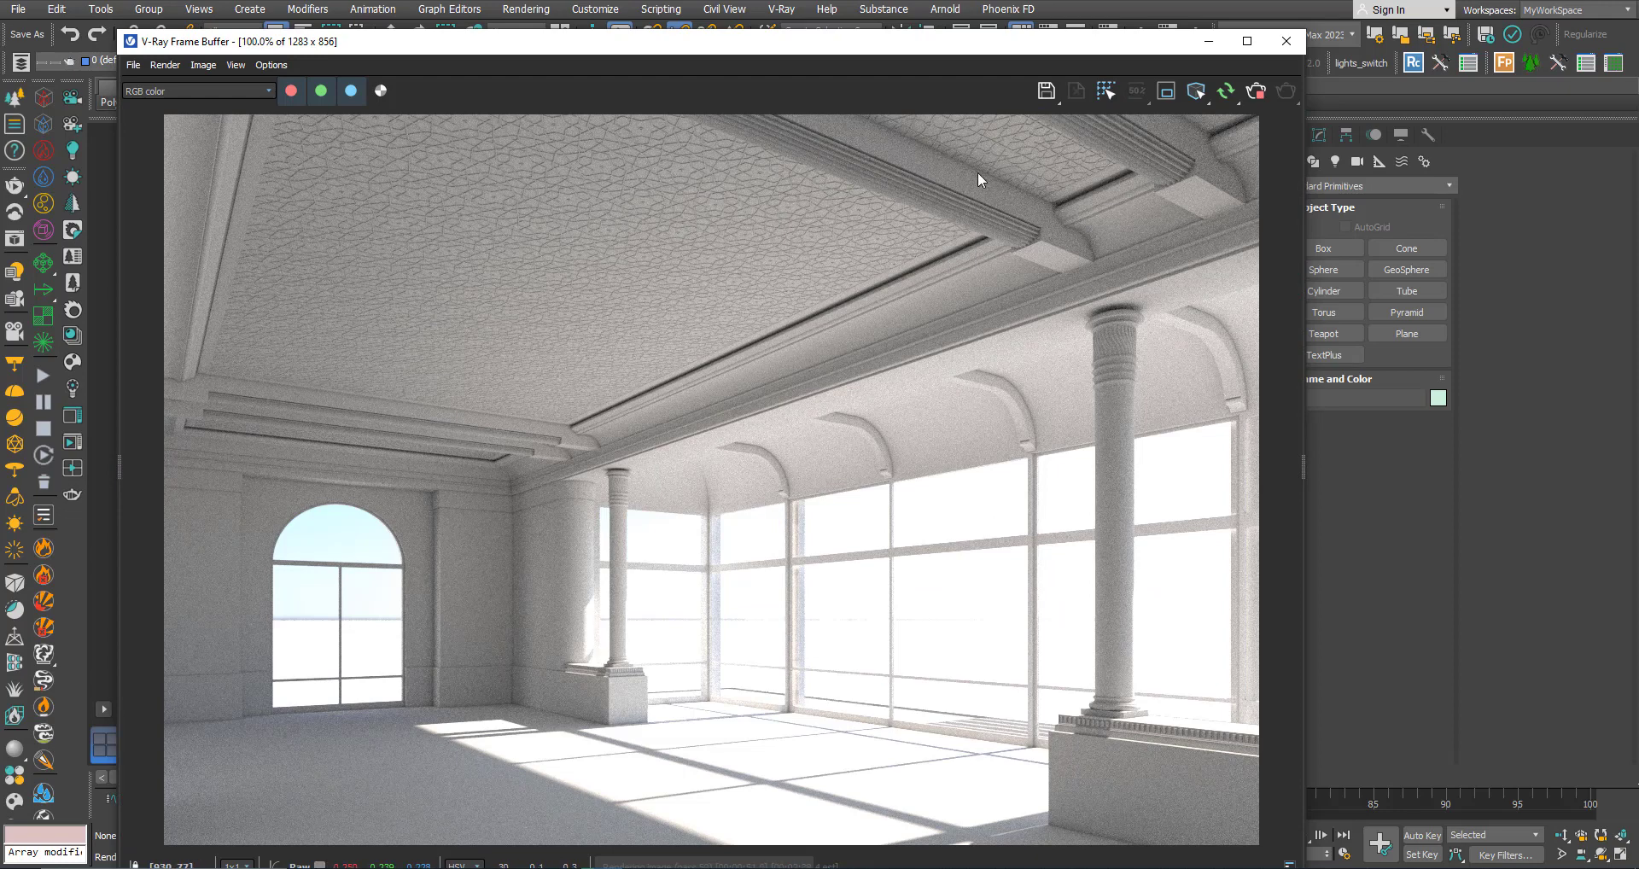
mouse_move(826, 166)
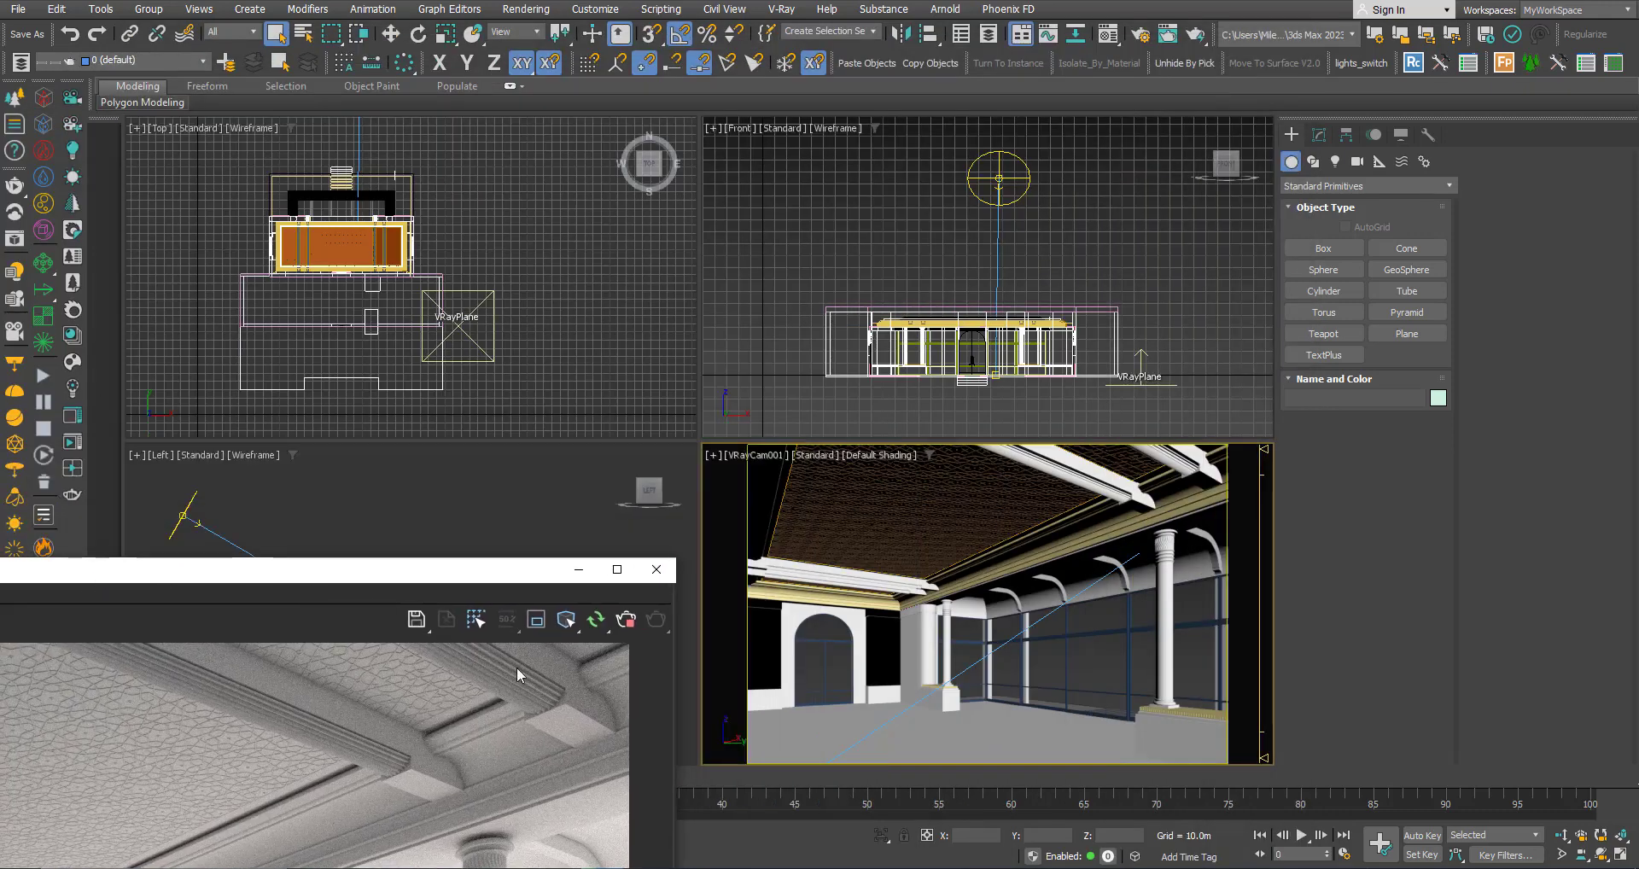
- Bring the frame buffer forward and magnify the column base to coarse pixels
click(941, 586)
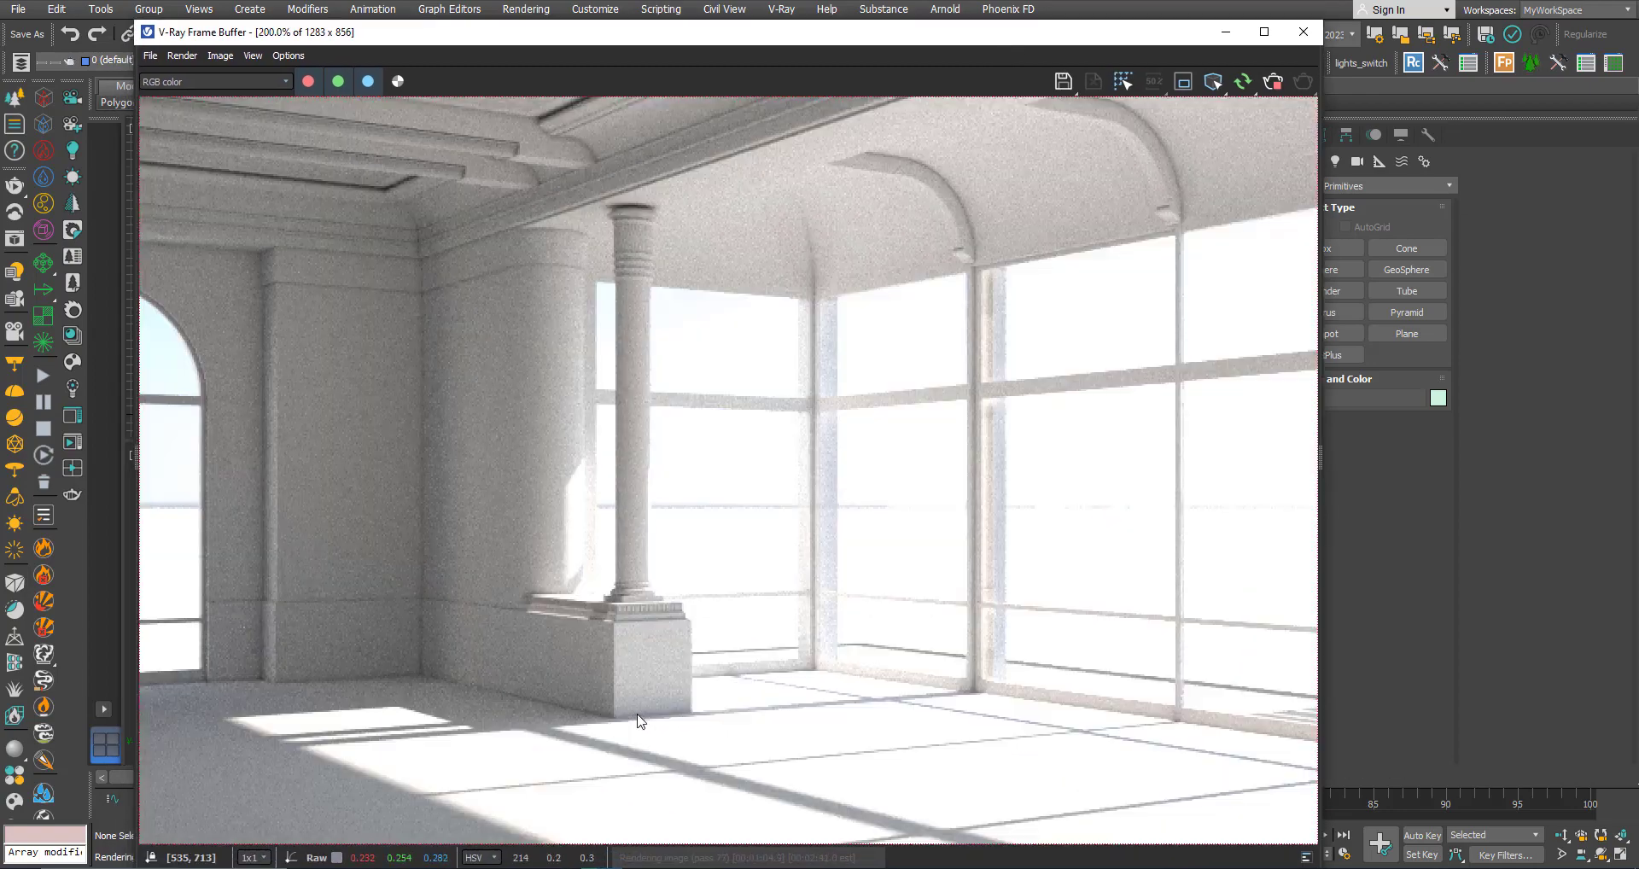
scroll(up, 3)
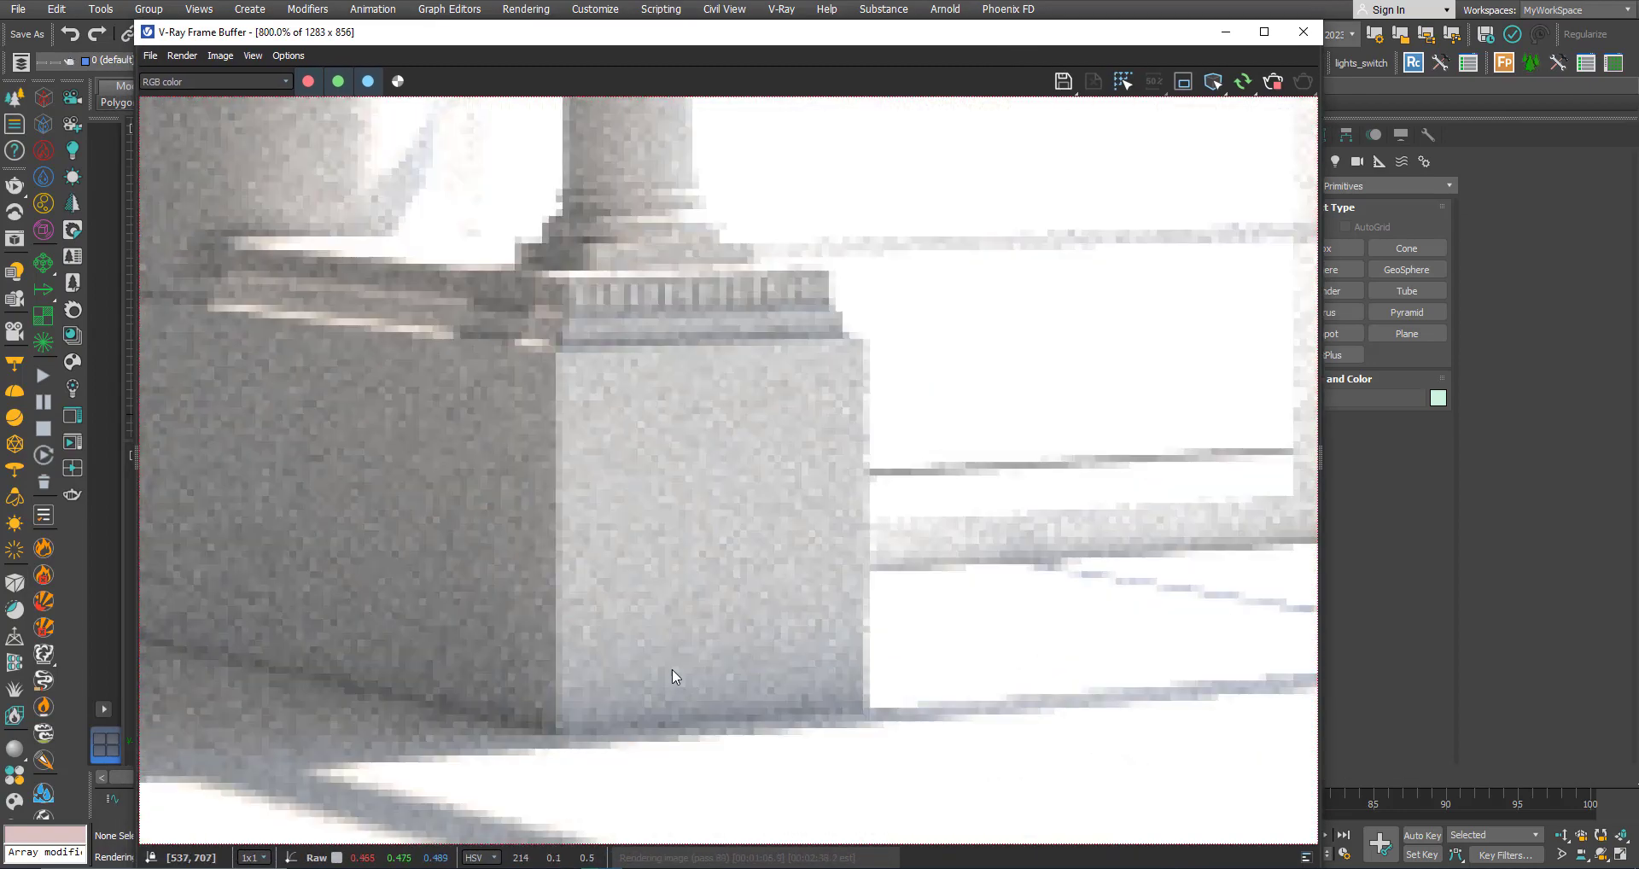
- Enable Real Zoom from the frame buffer's right-click menu
right_click(648, 628)
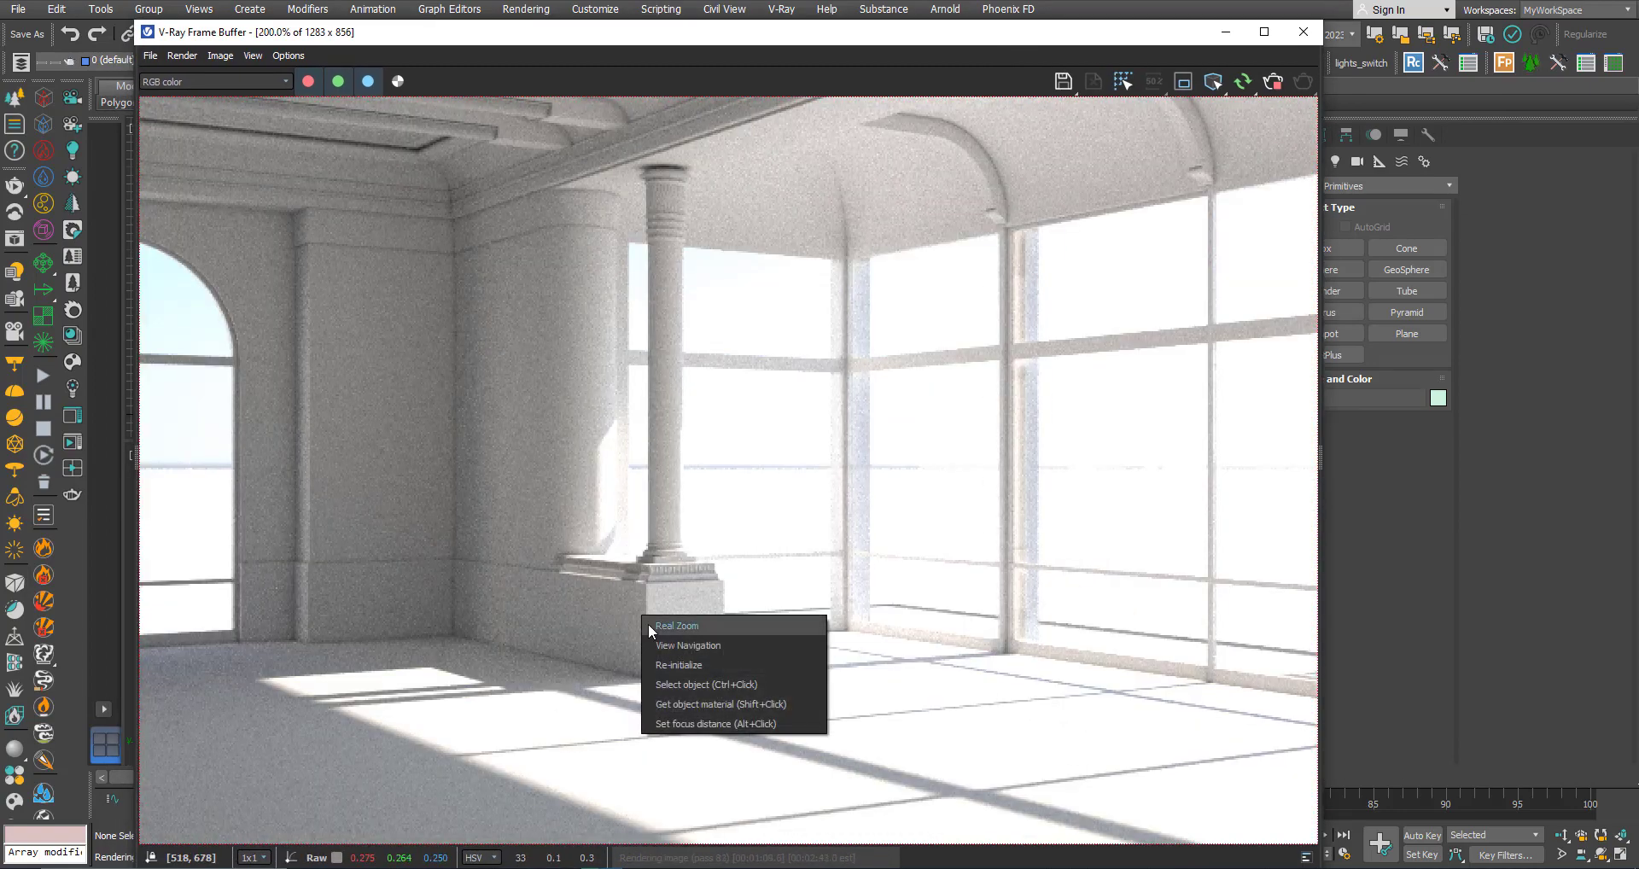
click(676, 626)
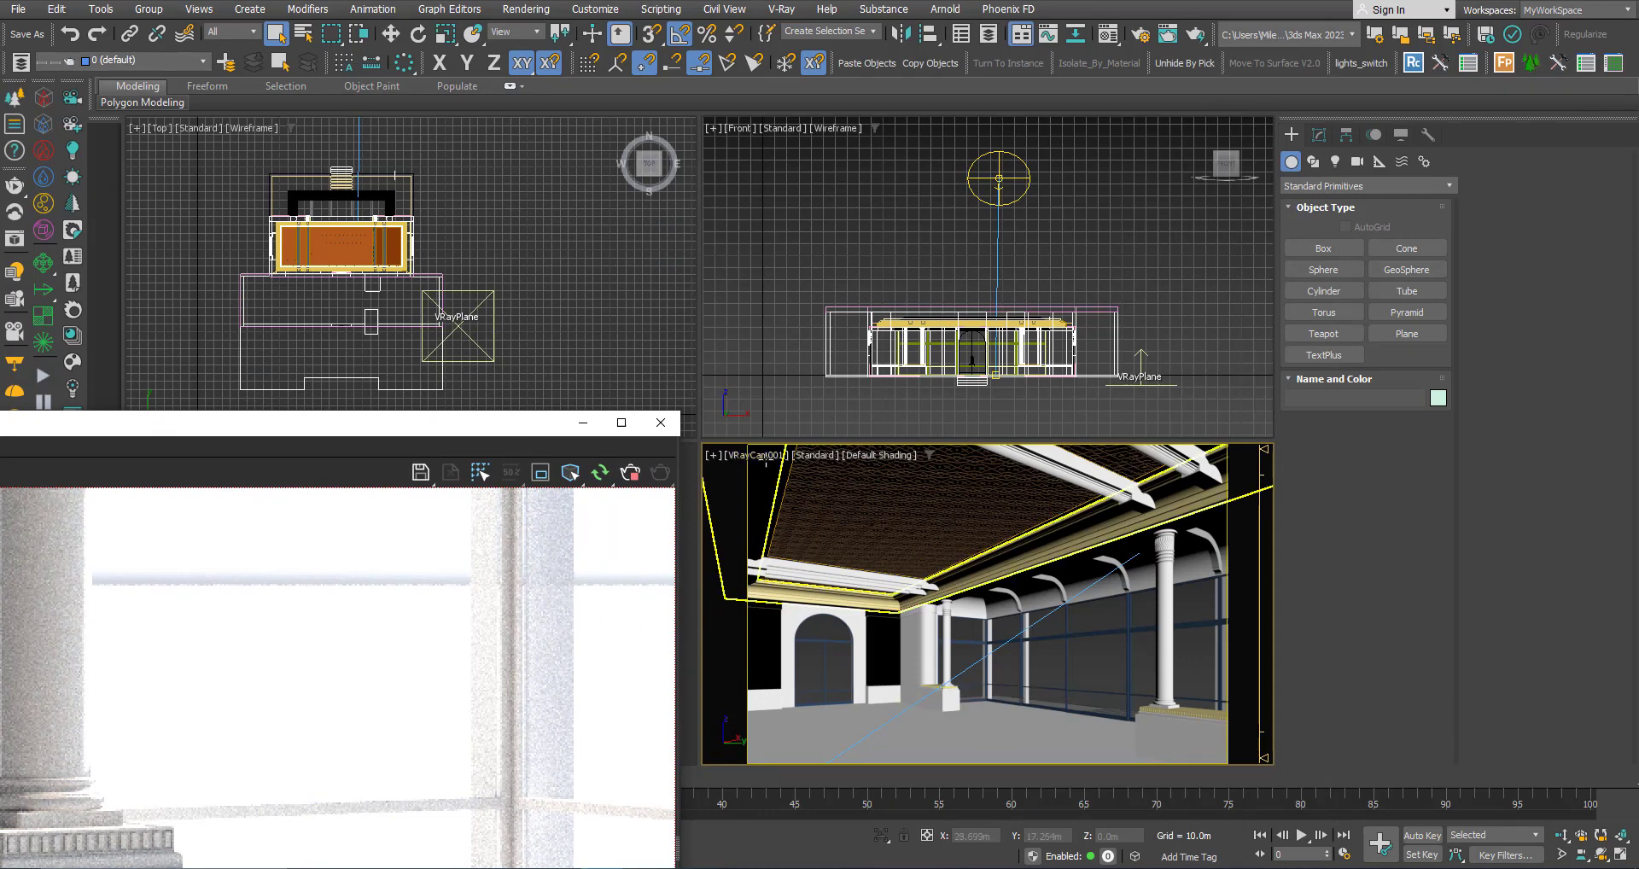
mouse_move(932, 707)
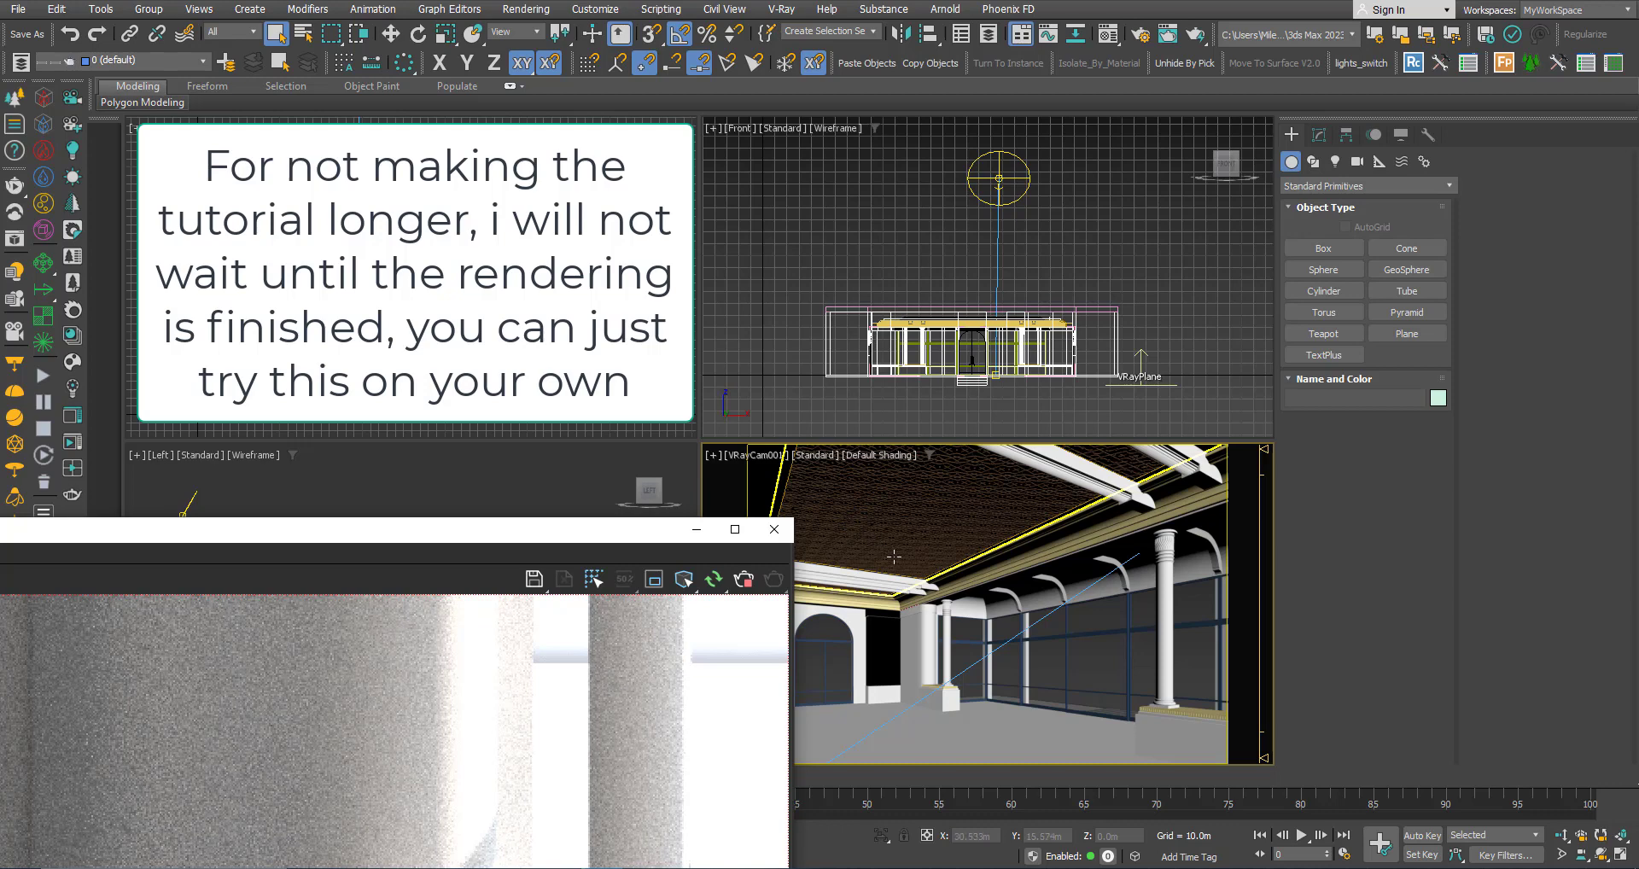
mouse_move(879, 620)
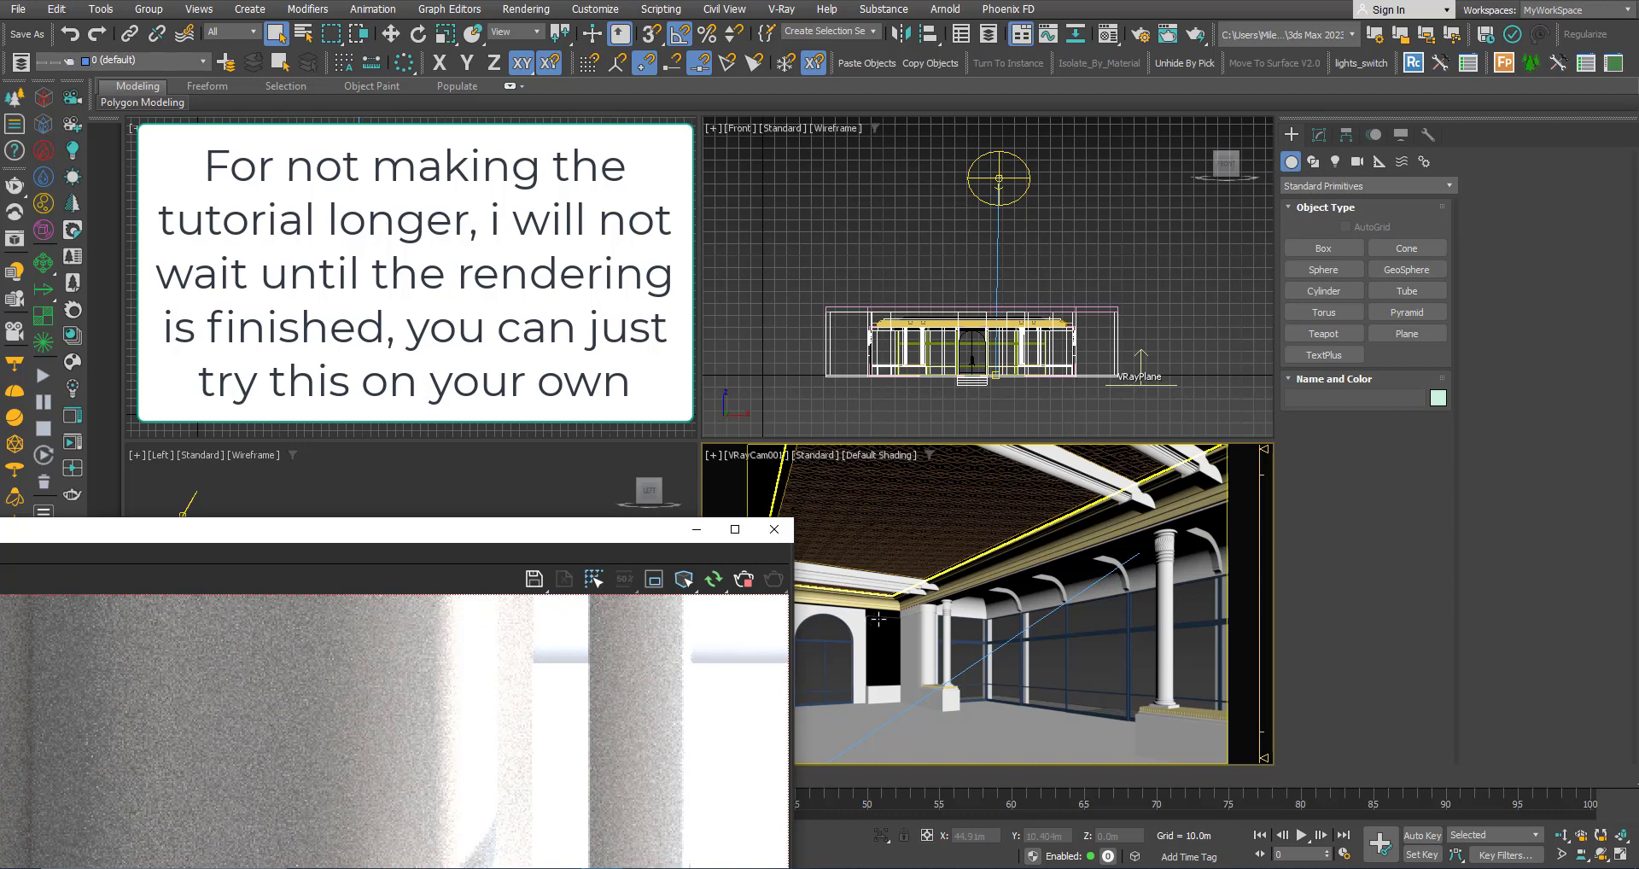
mouse_move(911, 680)
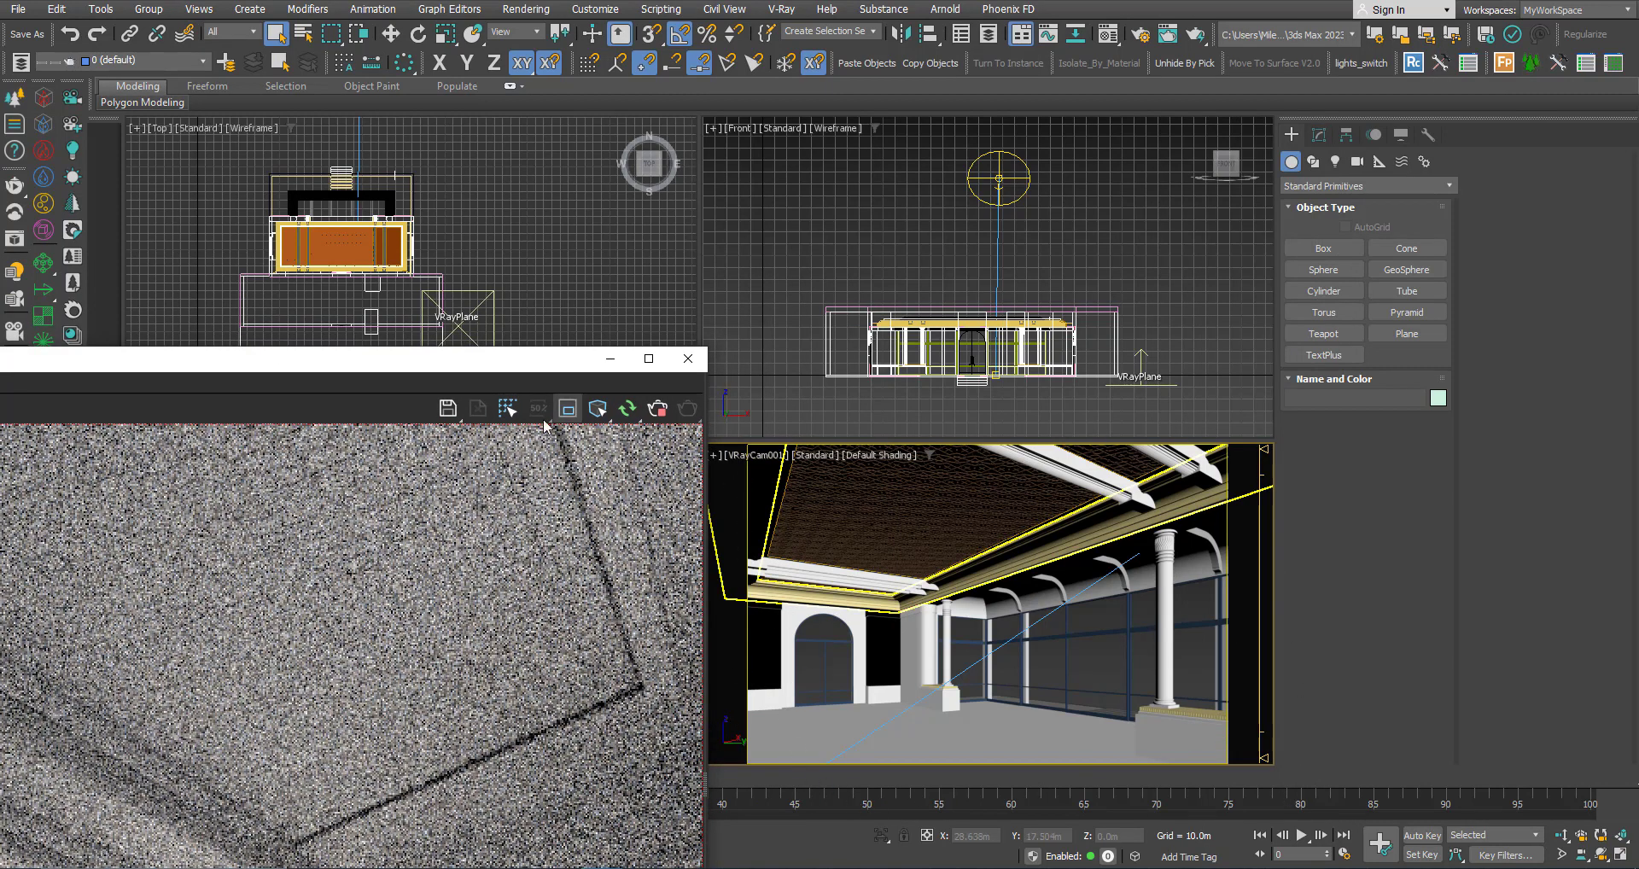
- Drag the frame buffer back over the viewports to view the ceiling close-up
drag(544, 359, 805, 266)
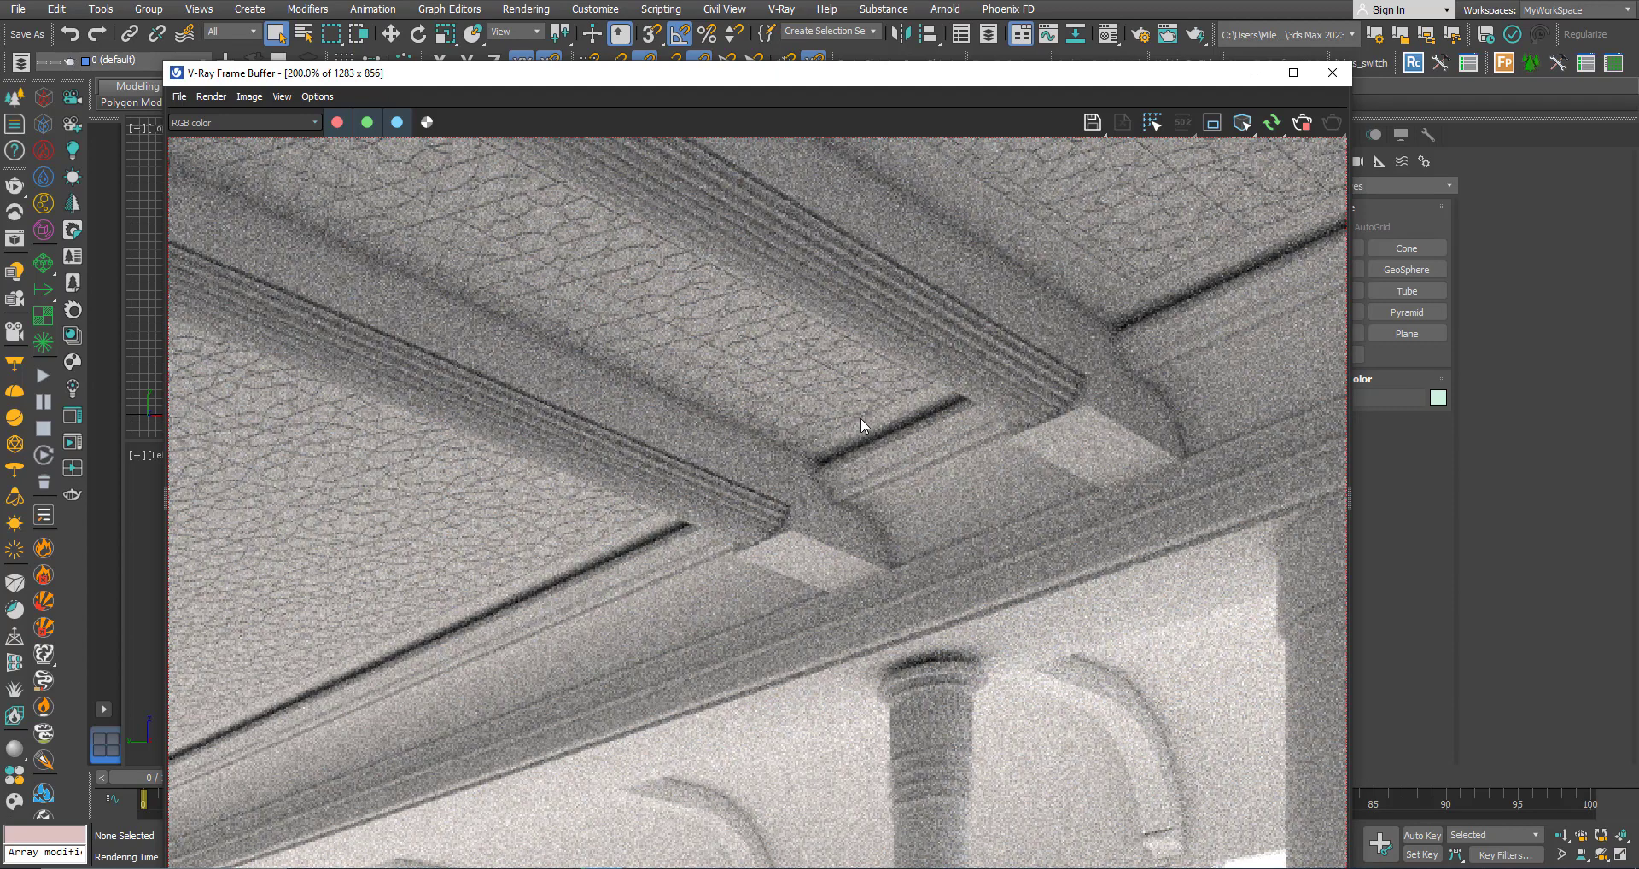
mouse_move(809, 420)
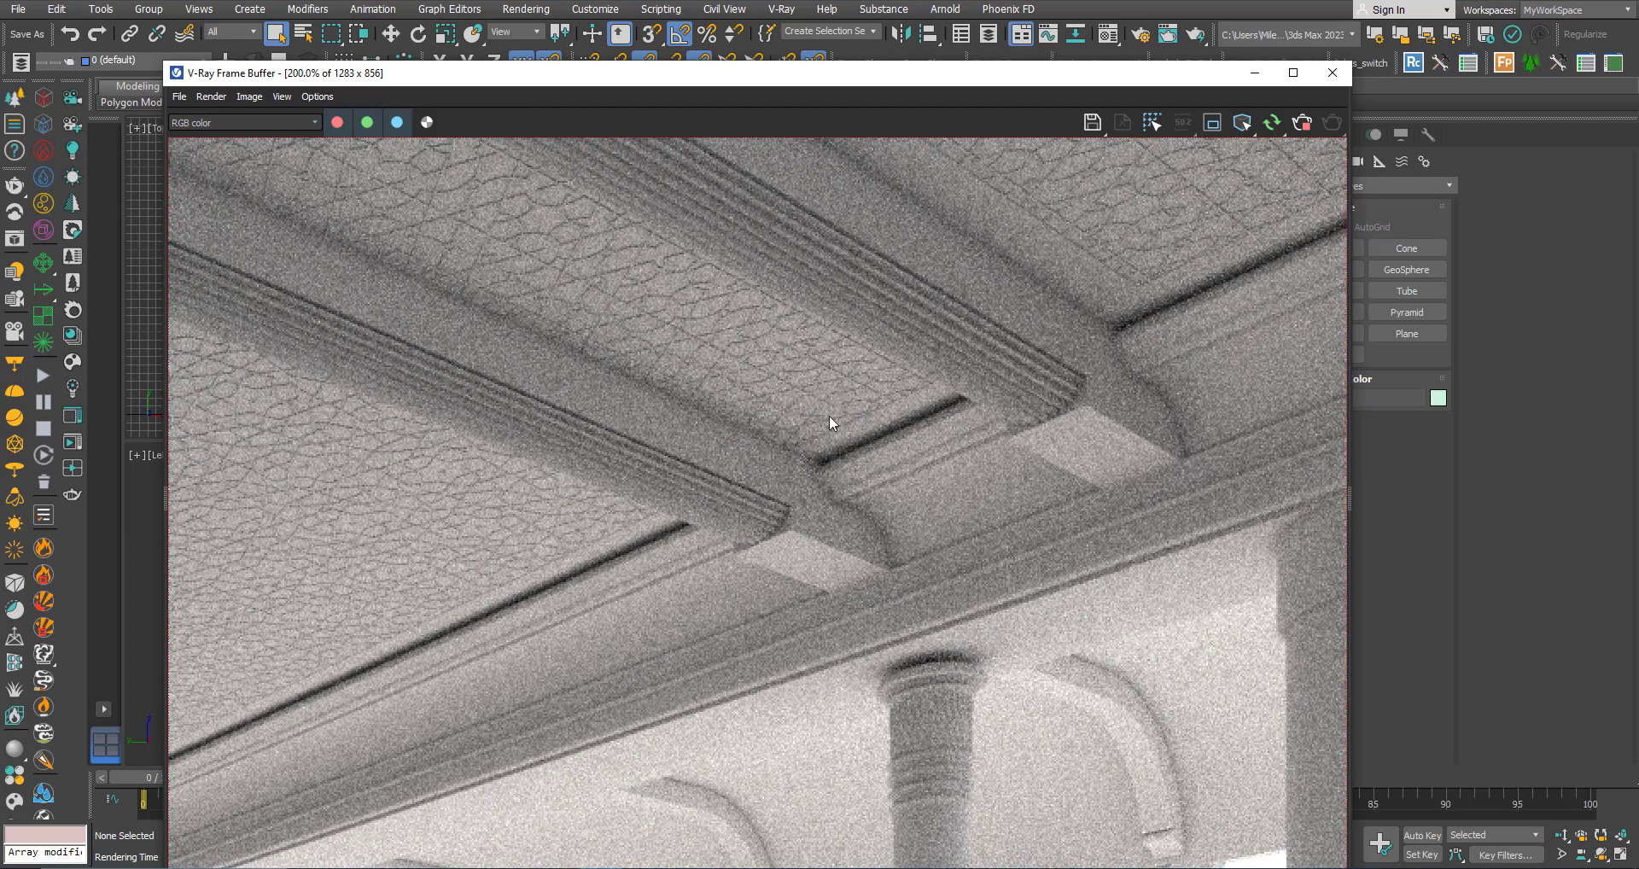
mouse_move(828, 459)
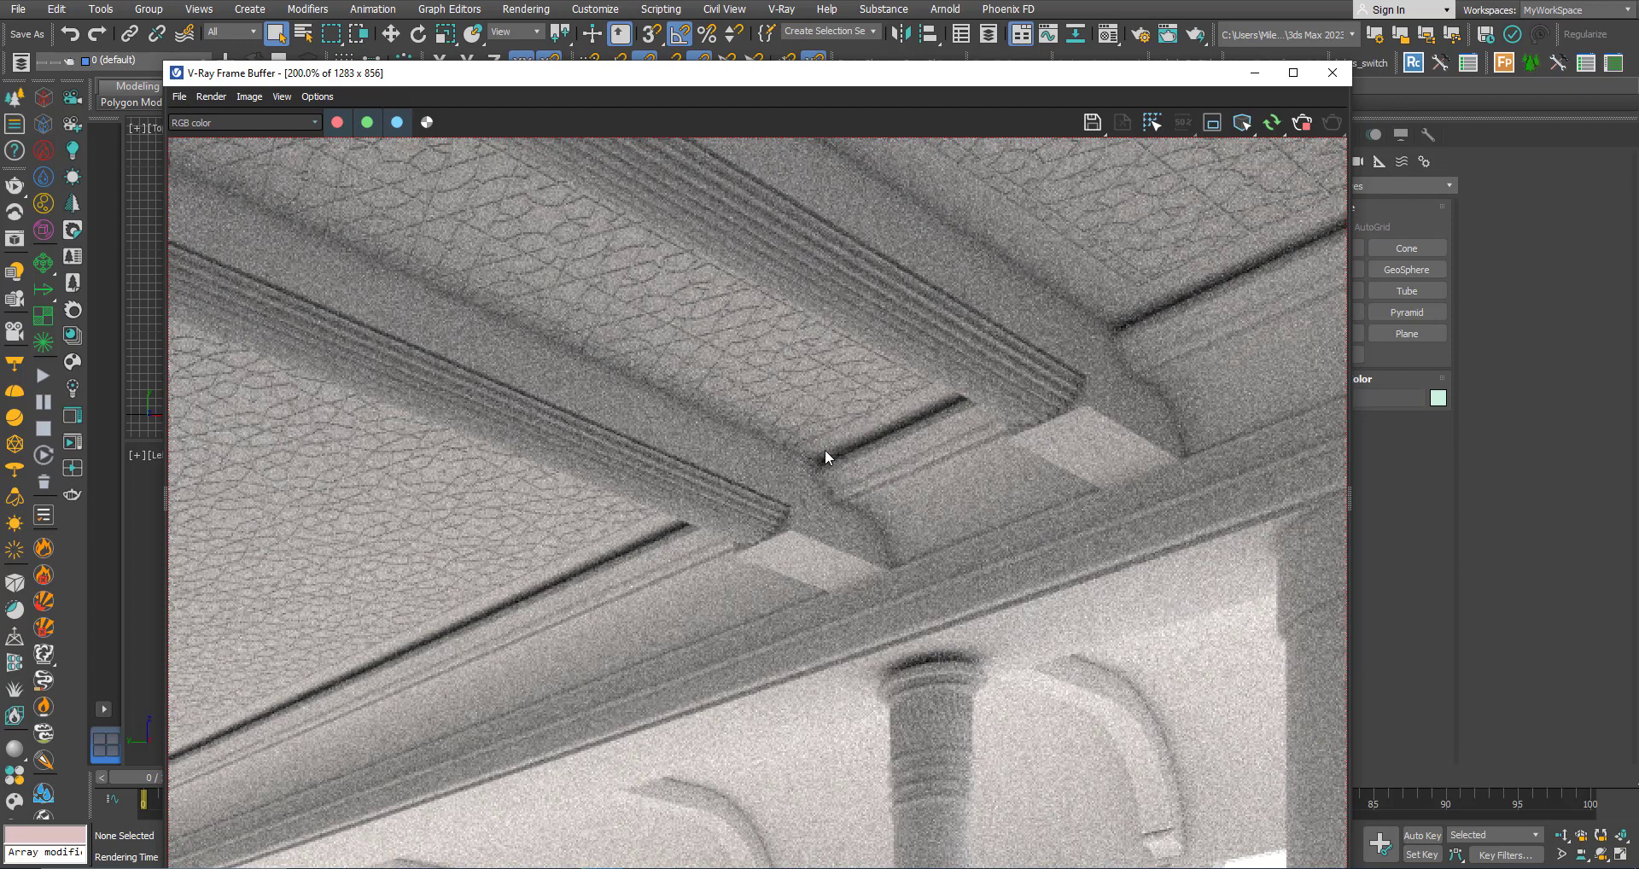
mouse_move(793, 415)
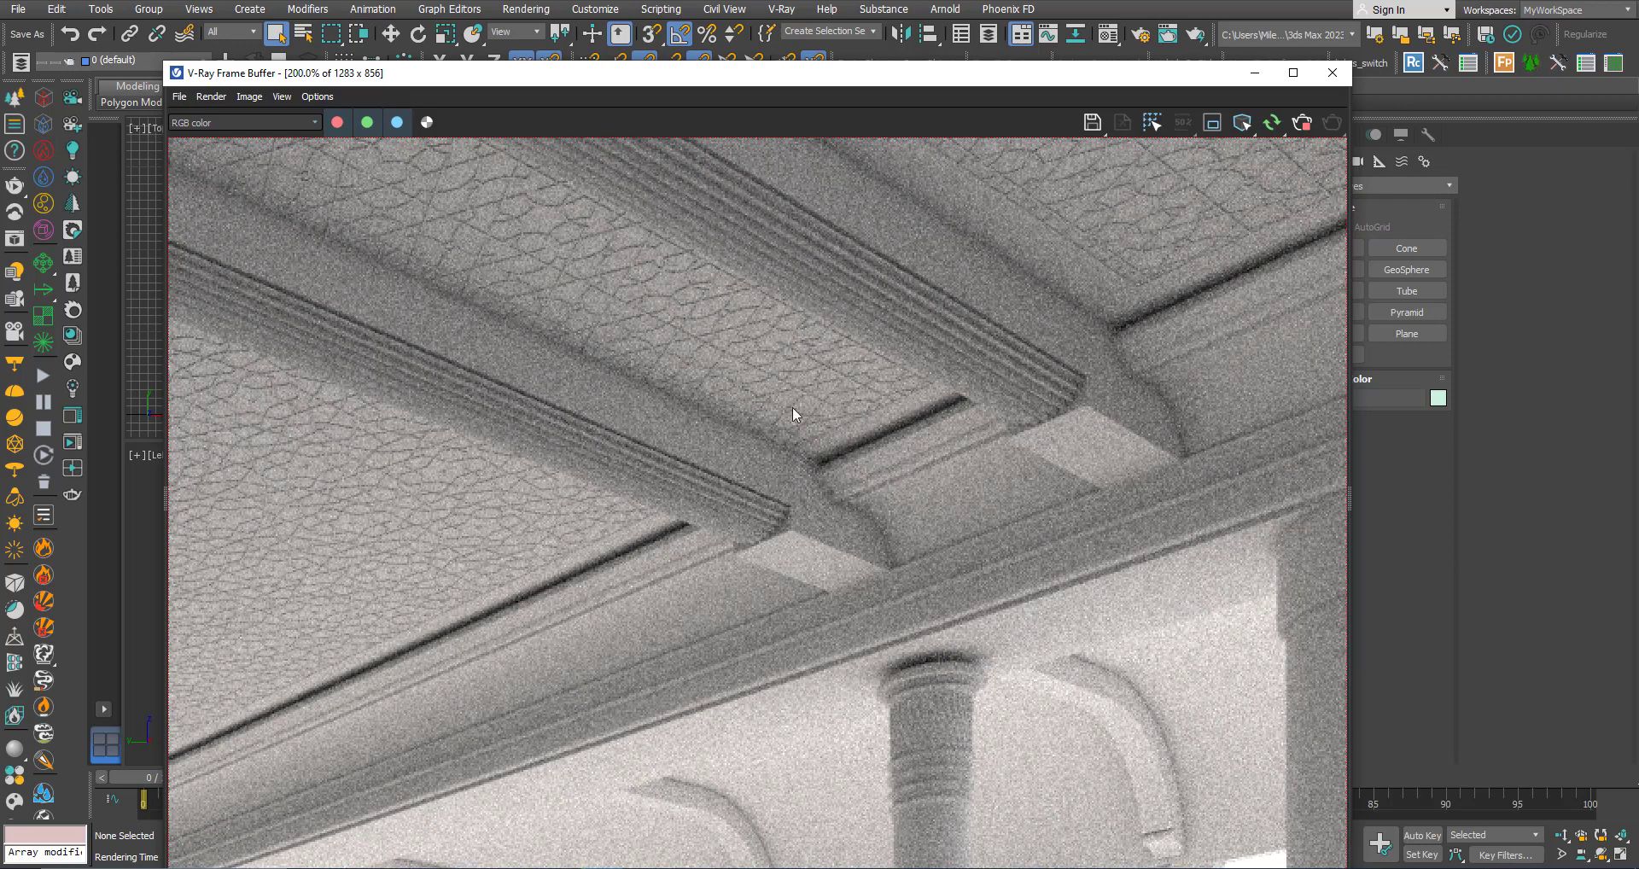
mouse_move(805, 398)
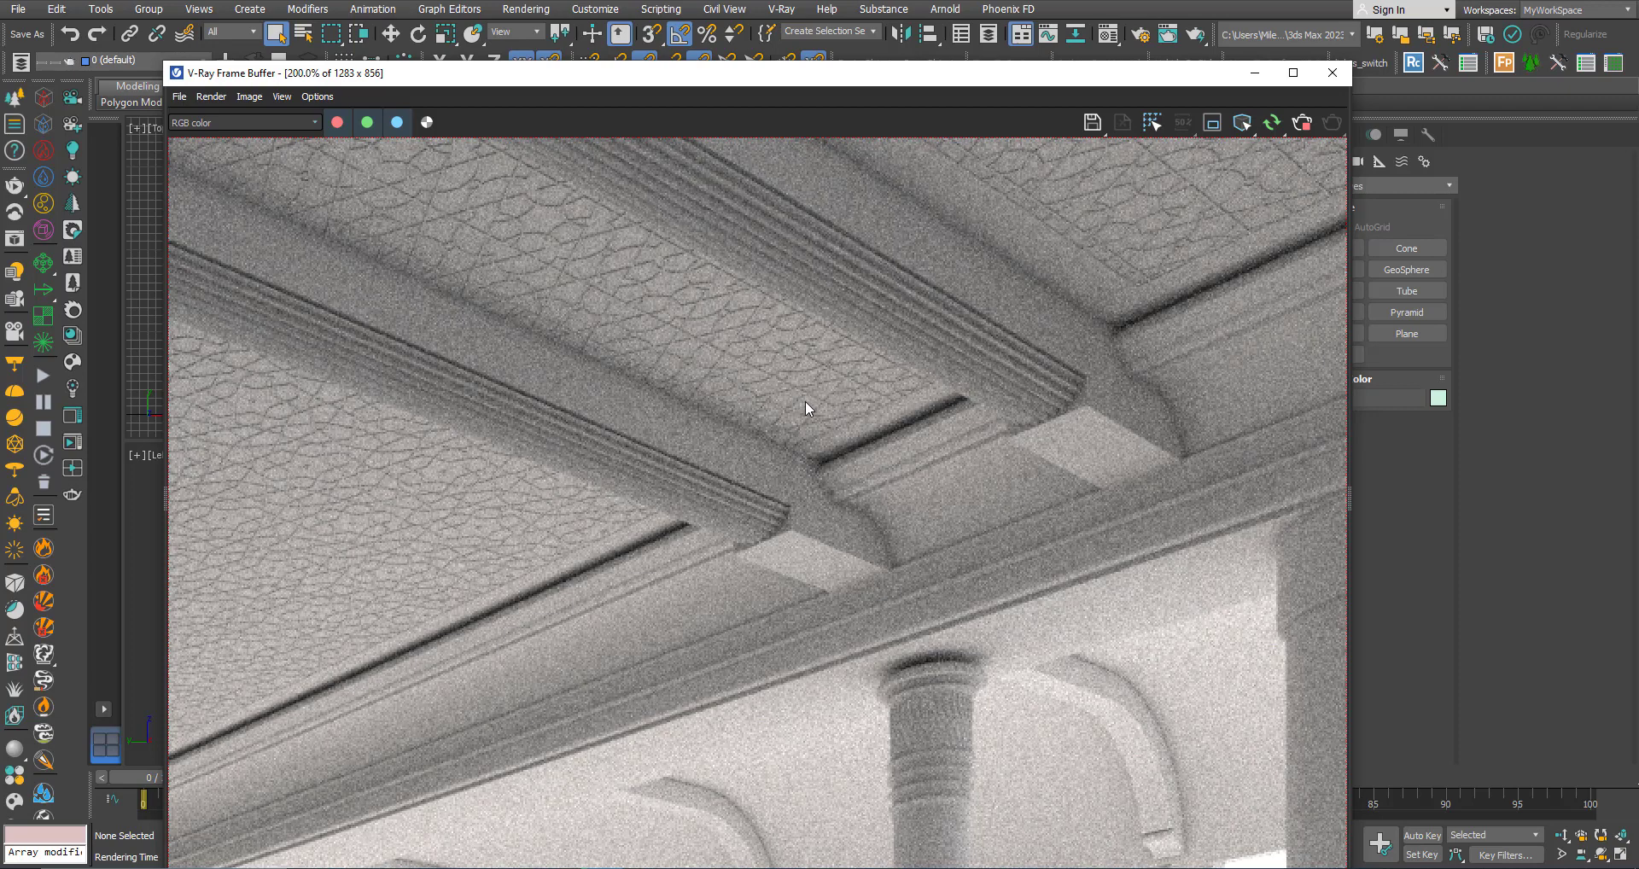
mouse_move(779, 362)
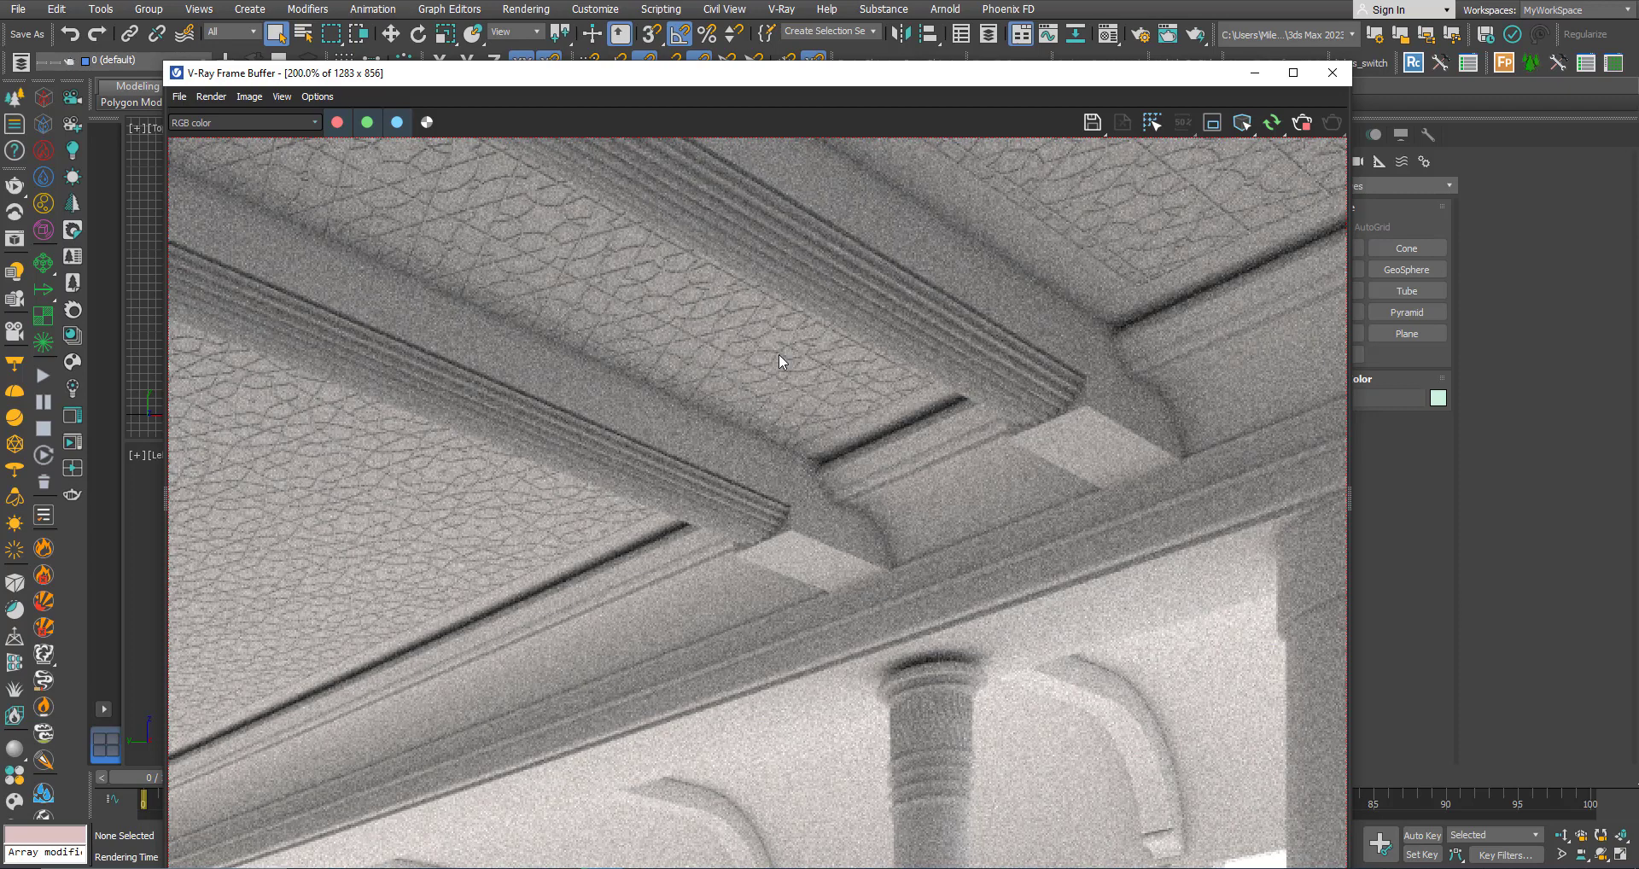
- Disable Real Zoom and move the frame buffer window aside
right_click(778, 362)
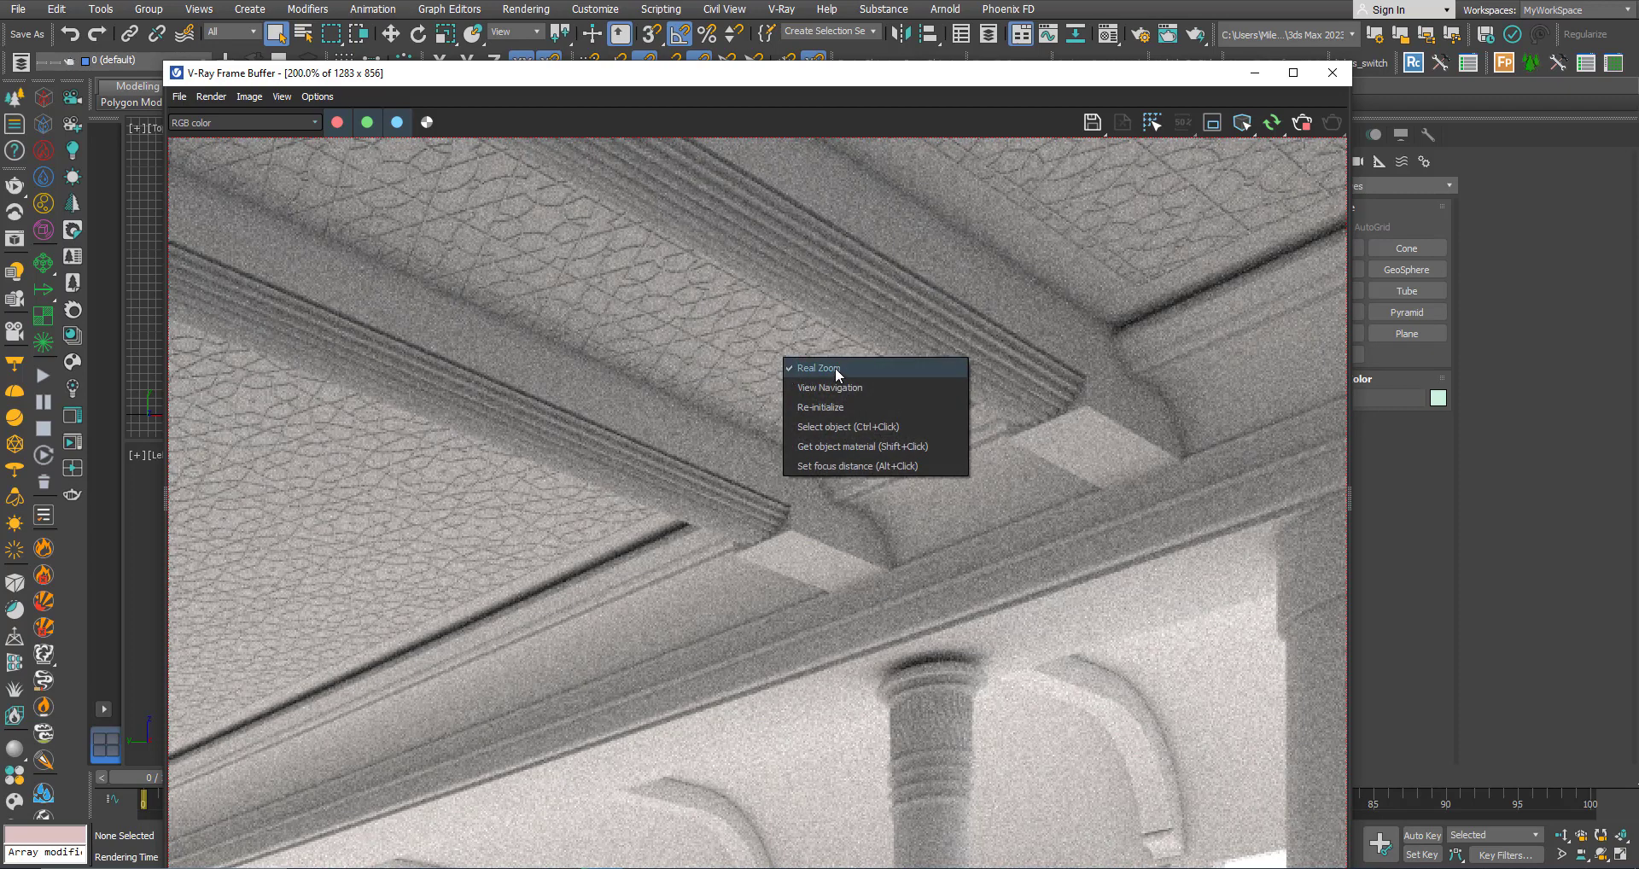
mouse_move(873, 371)
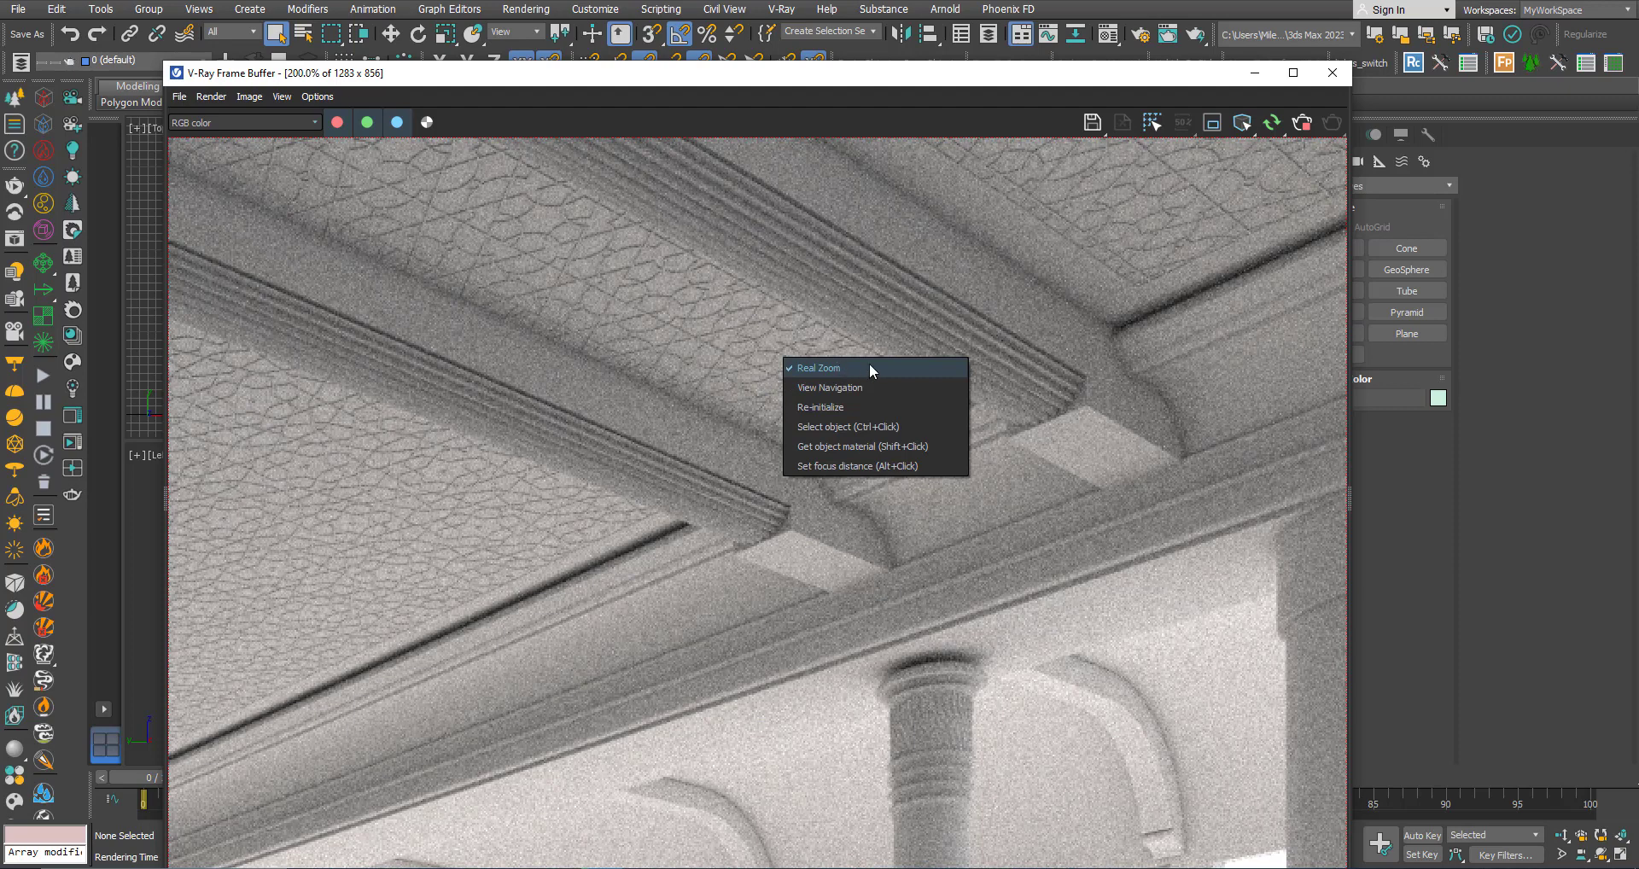
click(820, 407)
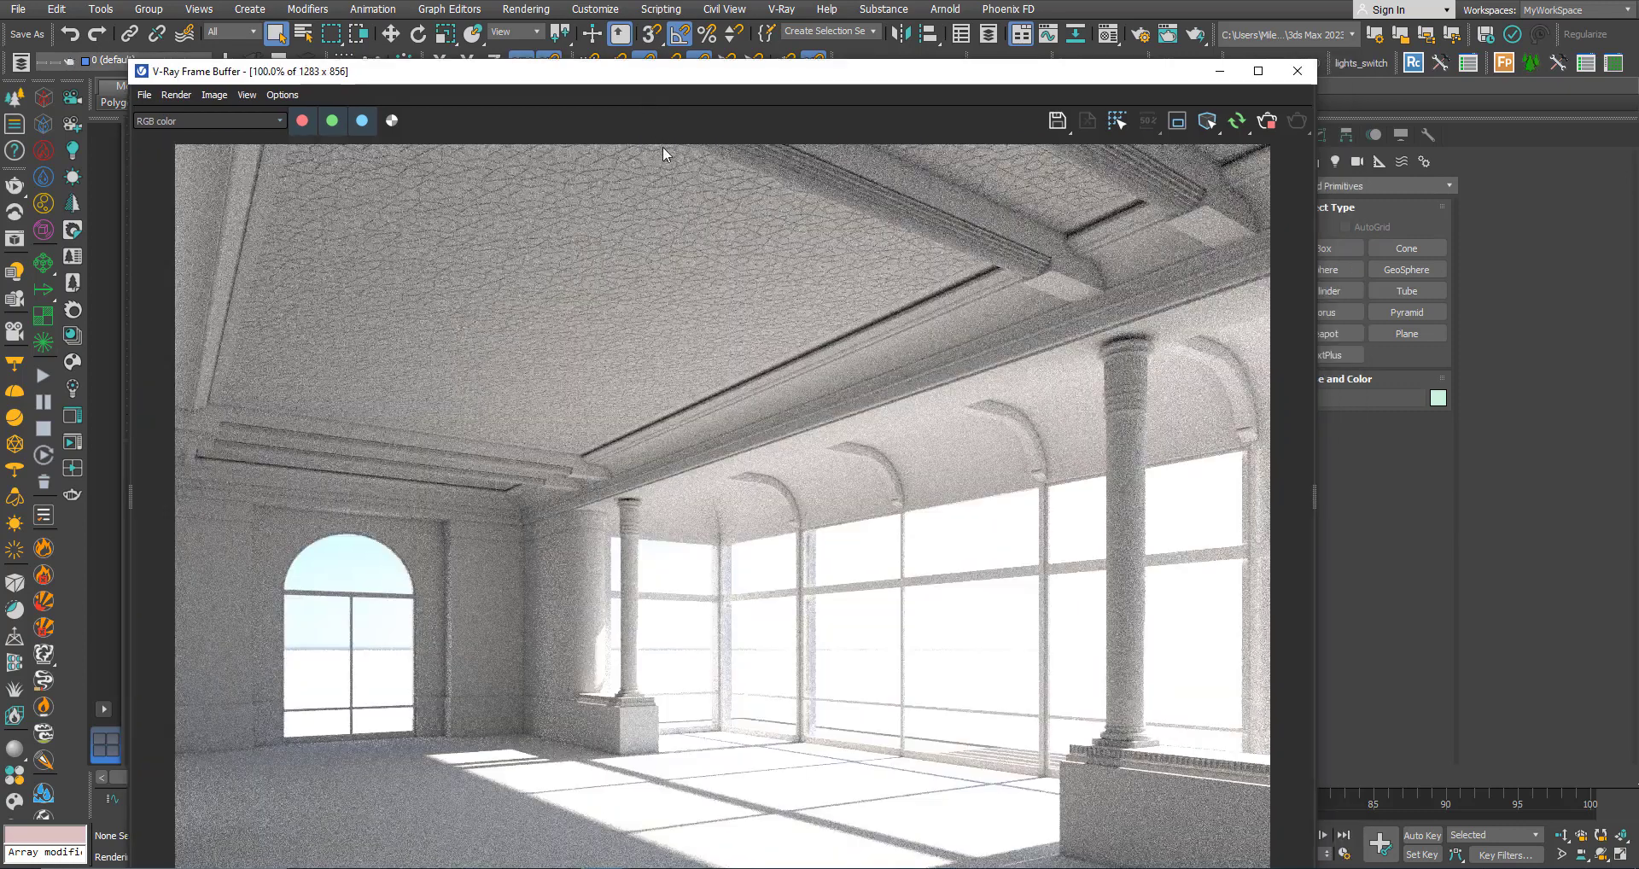
drag(664, 71, 682, 22)
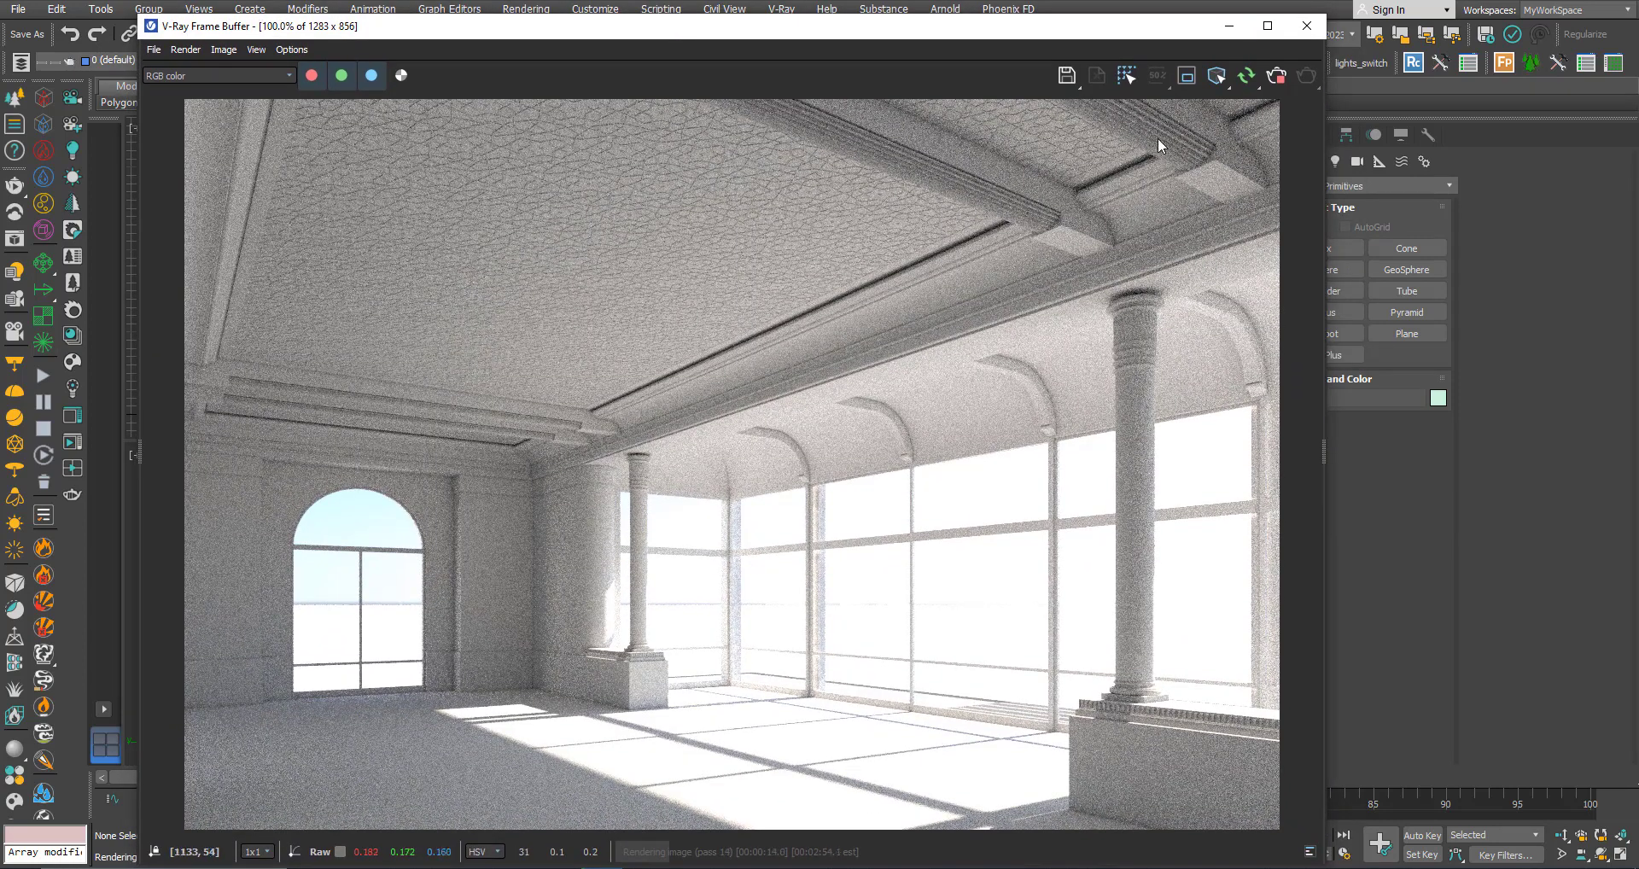
mouse_move(499, 451)
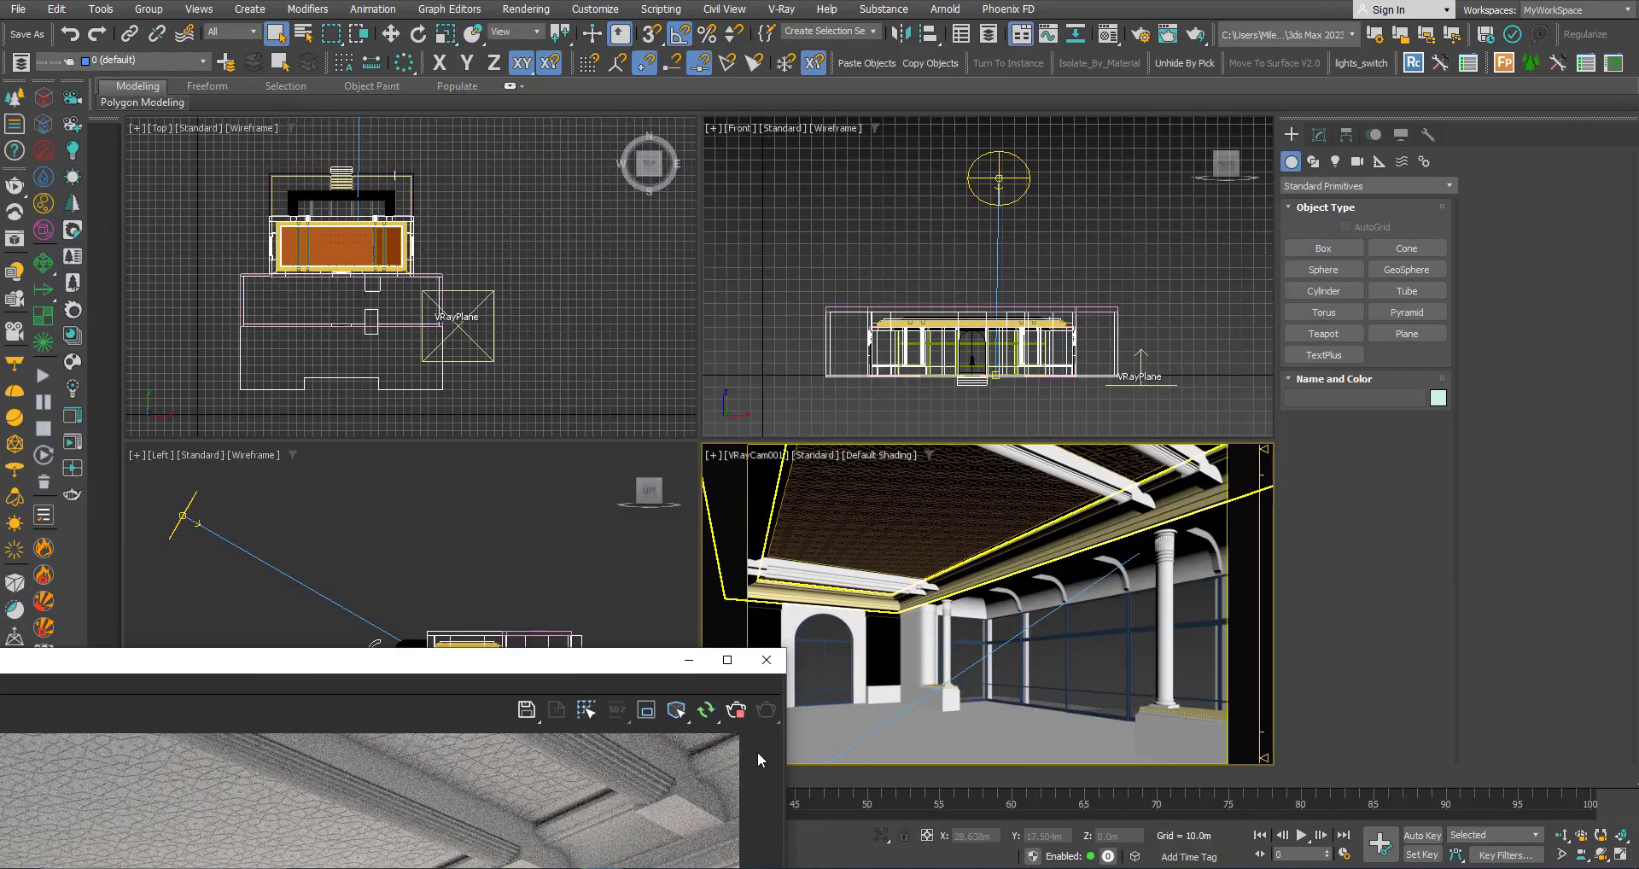
mouse_move(1011, 784)
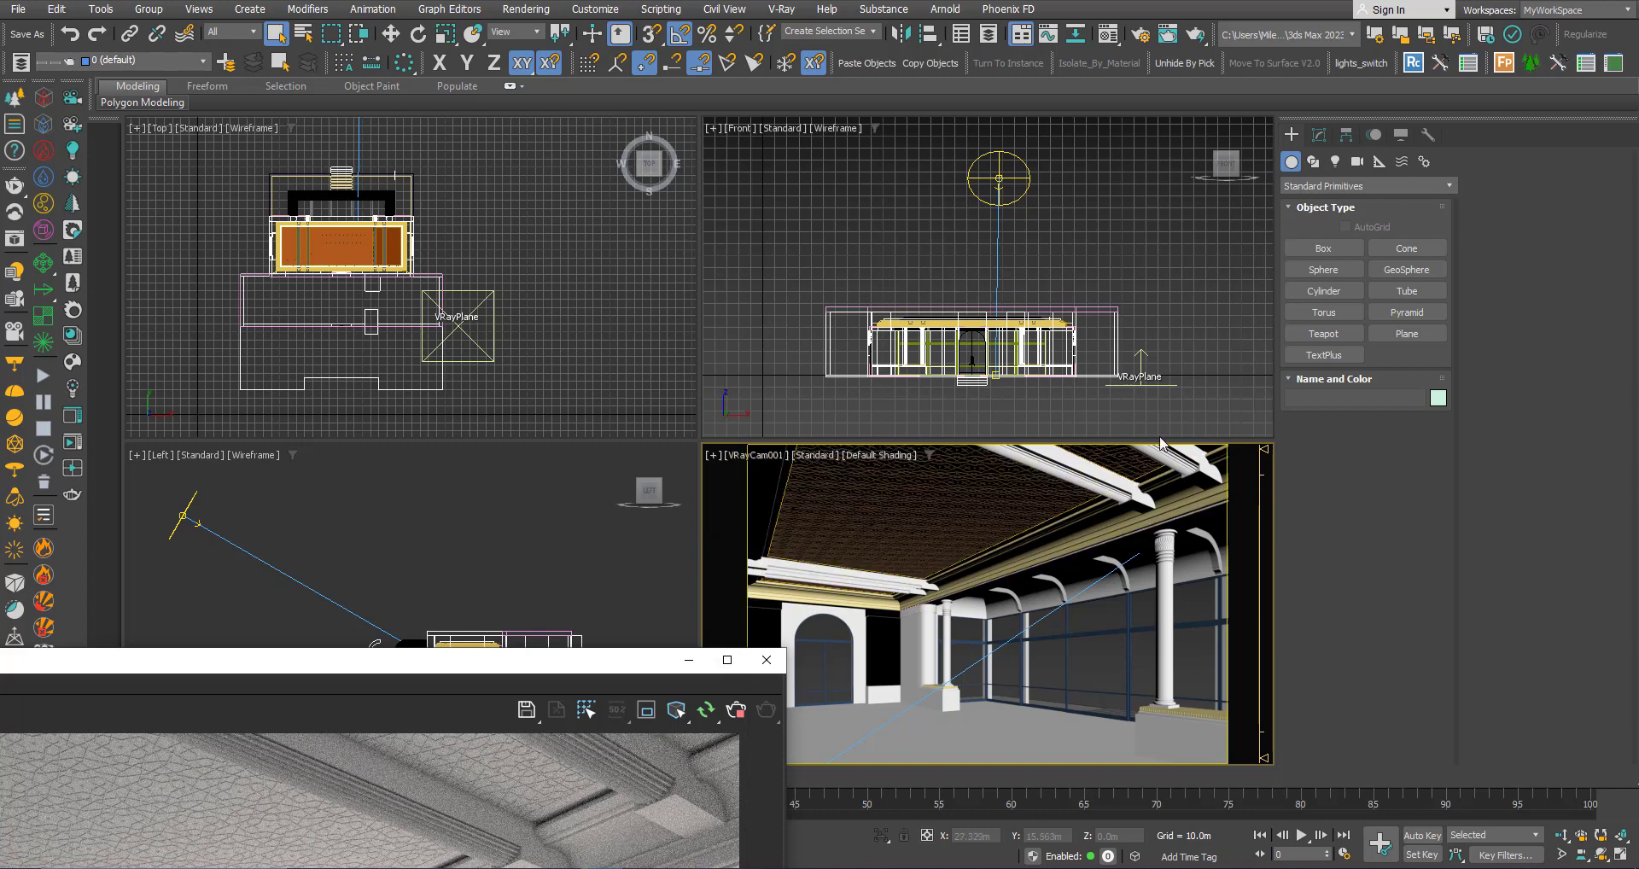
mouse_move(402, 670)
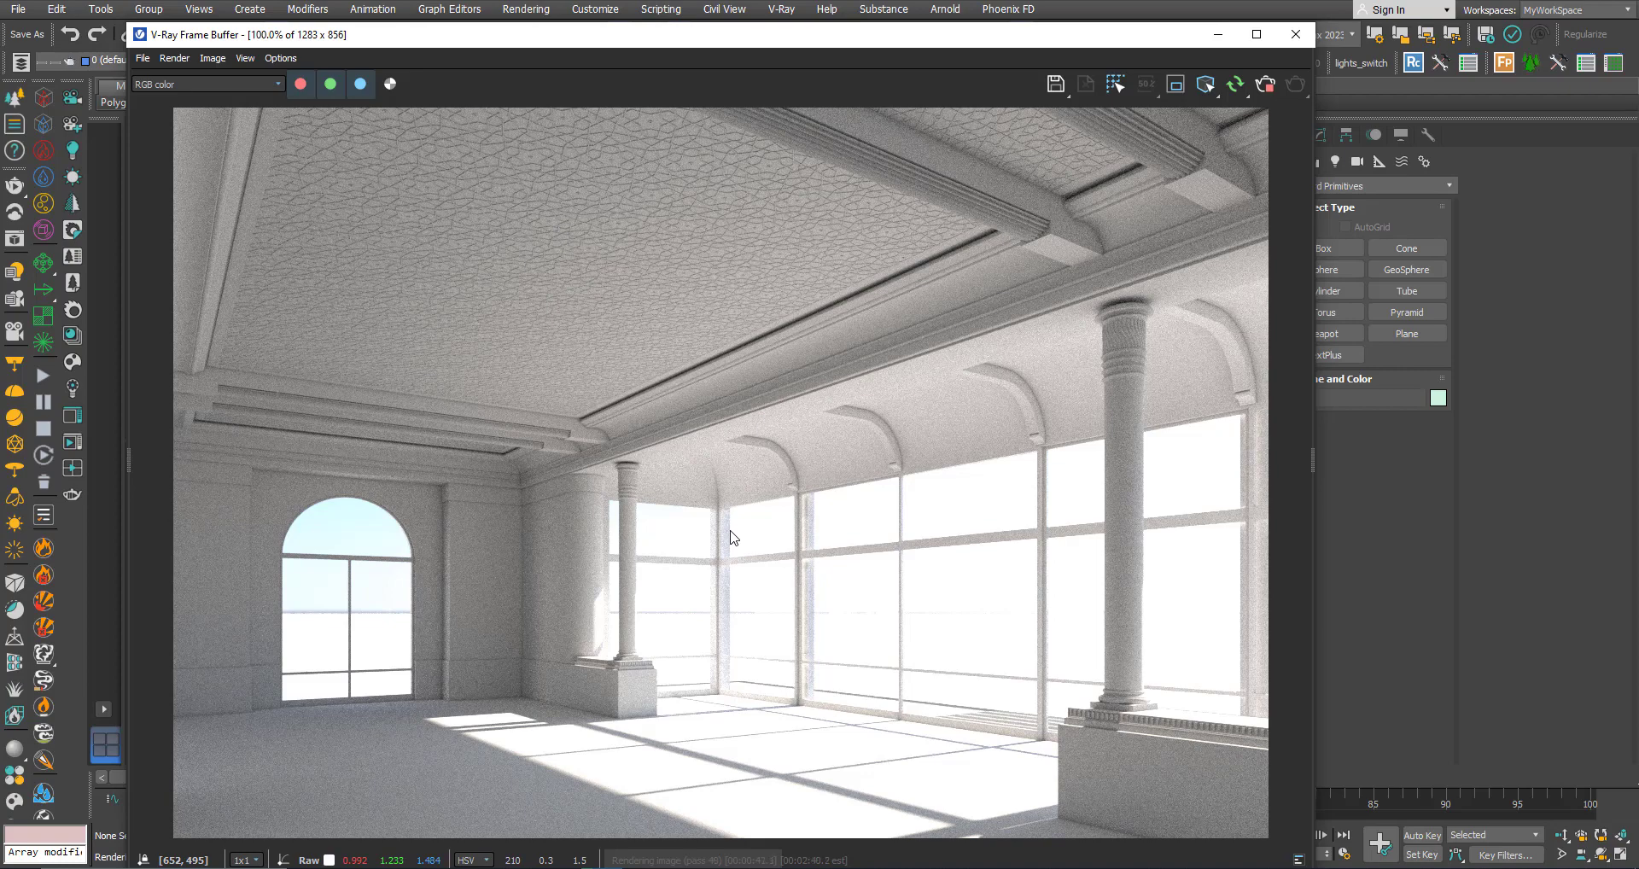
mouse_move(796, 542)
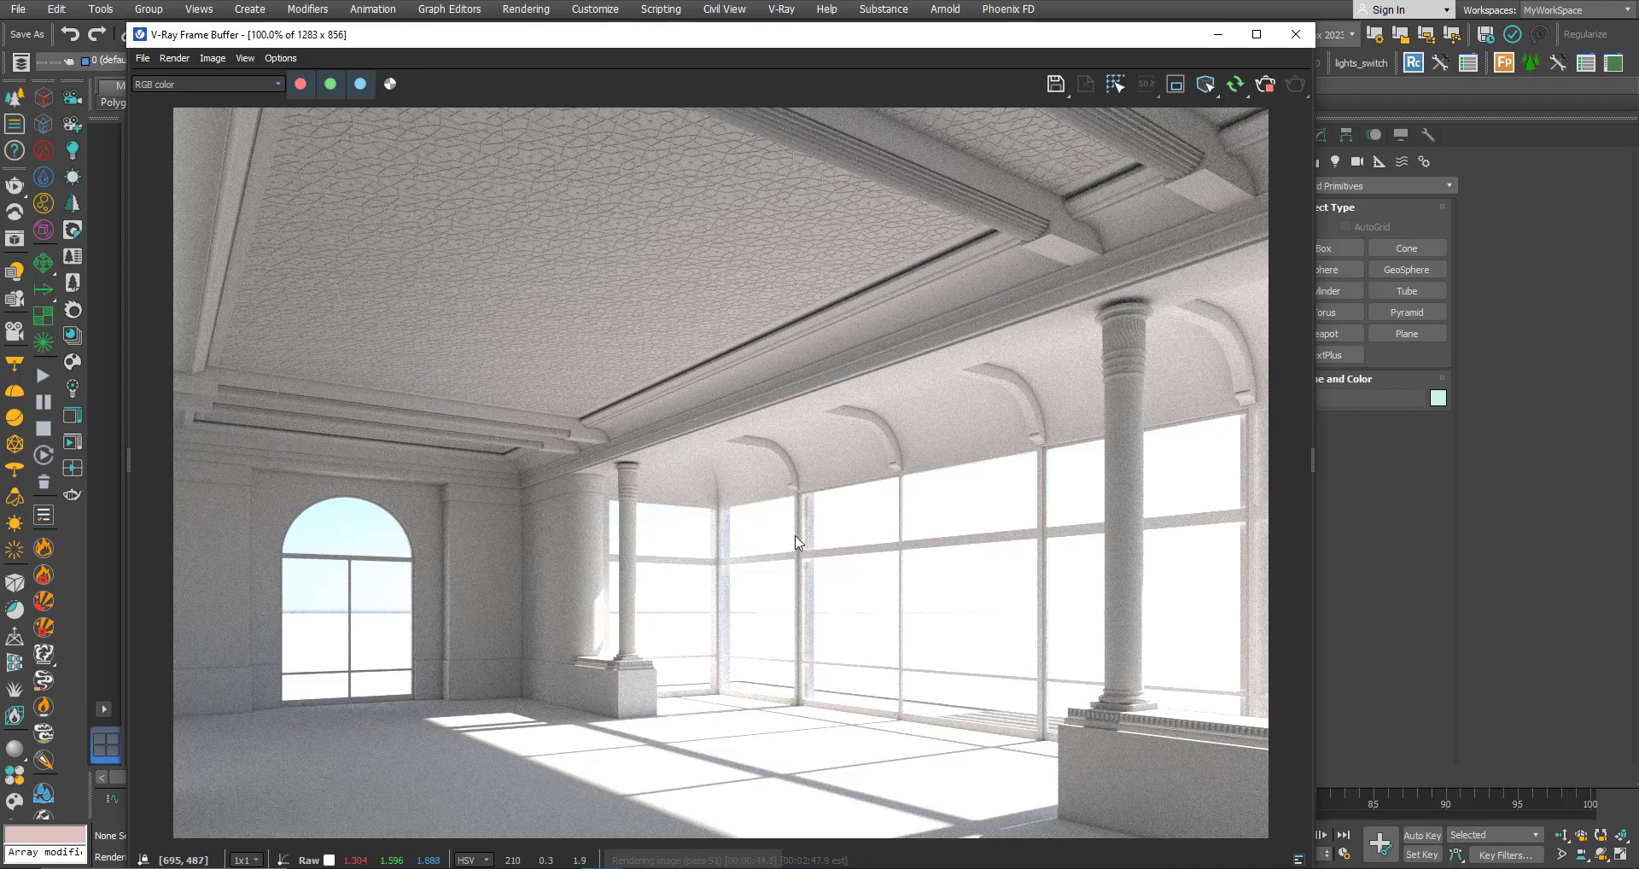